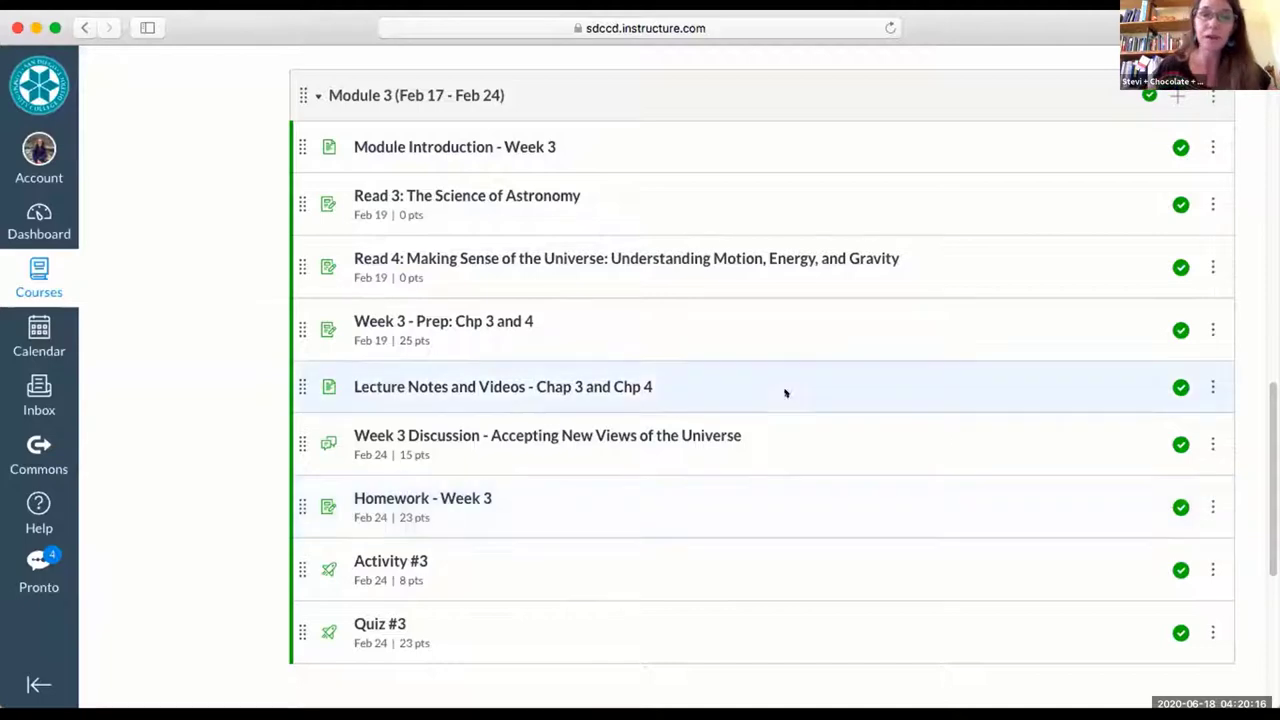
Scroll the Modules list to Module 3 and bring up its Module Introduction - Week 3 page.
scroll(up, 3)
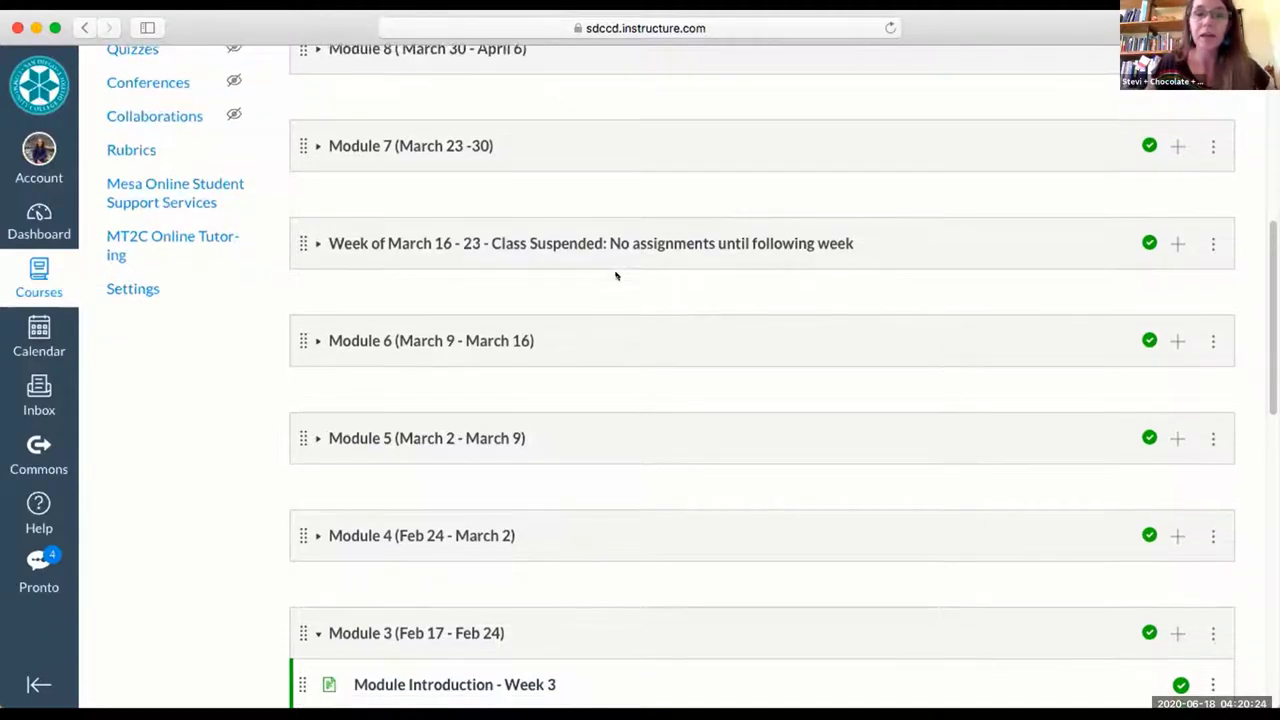
scroll(down, 3)
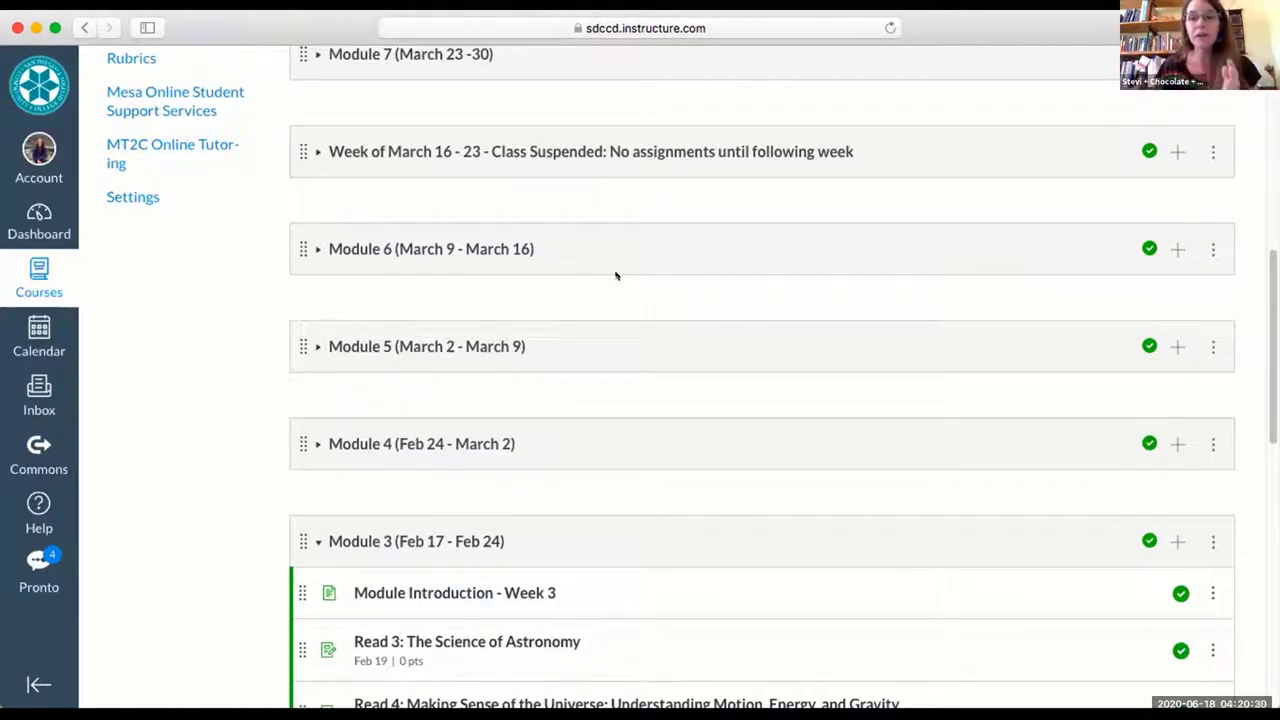
scroll(down, 3)
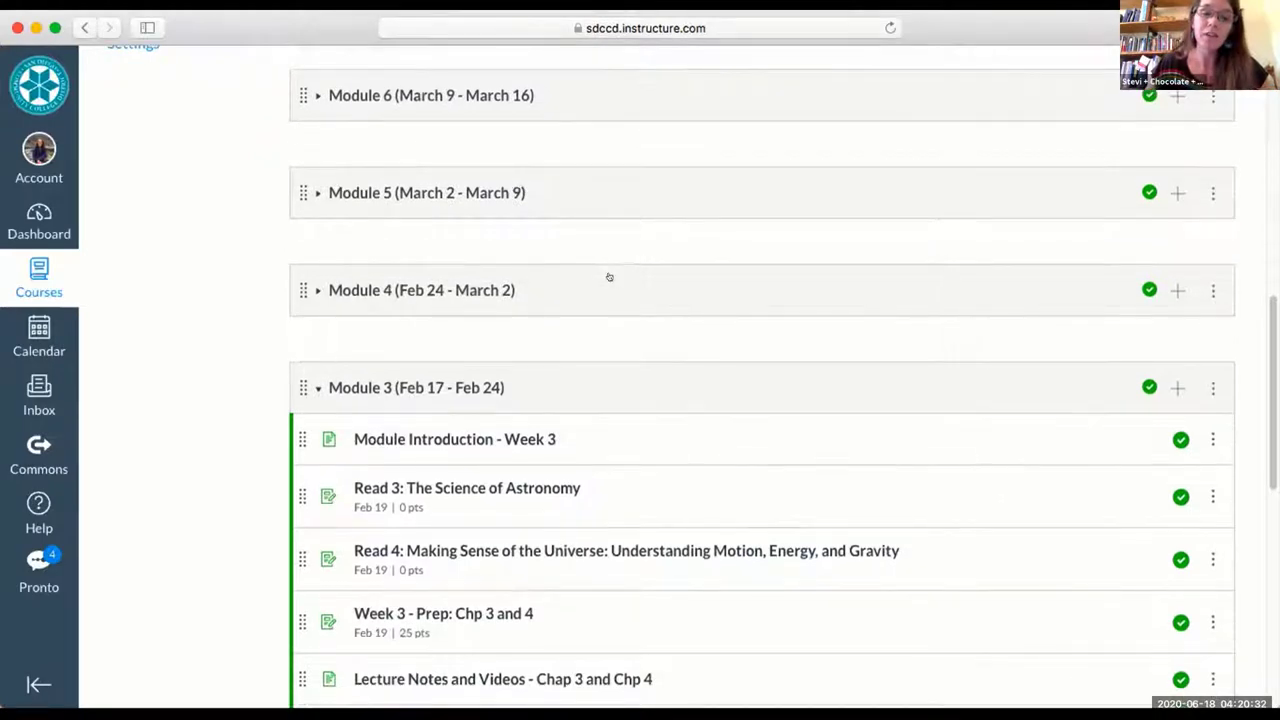
scroll(down, 3)
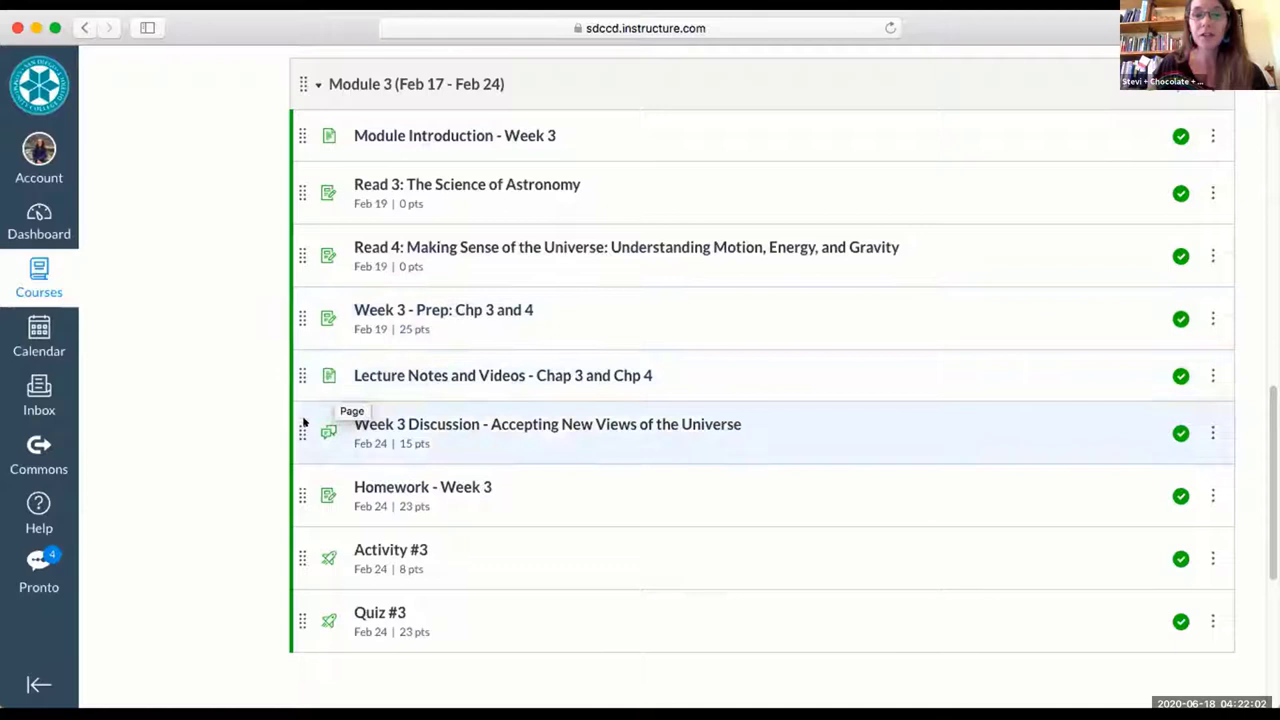
mouse_move(328, 432)
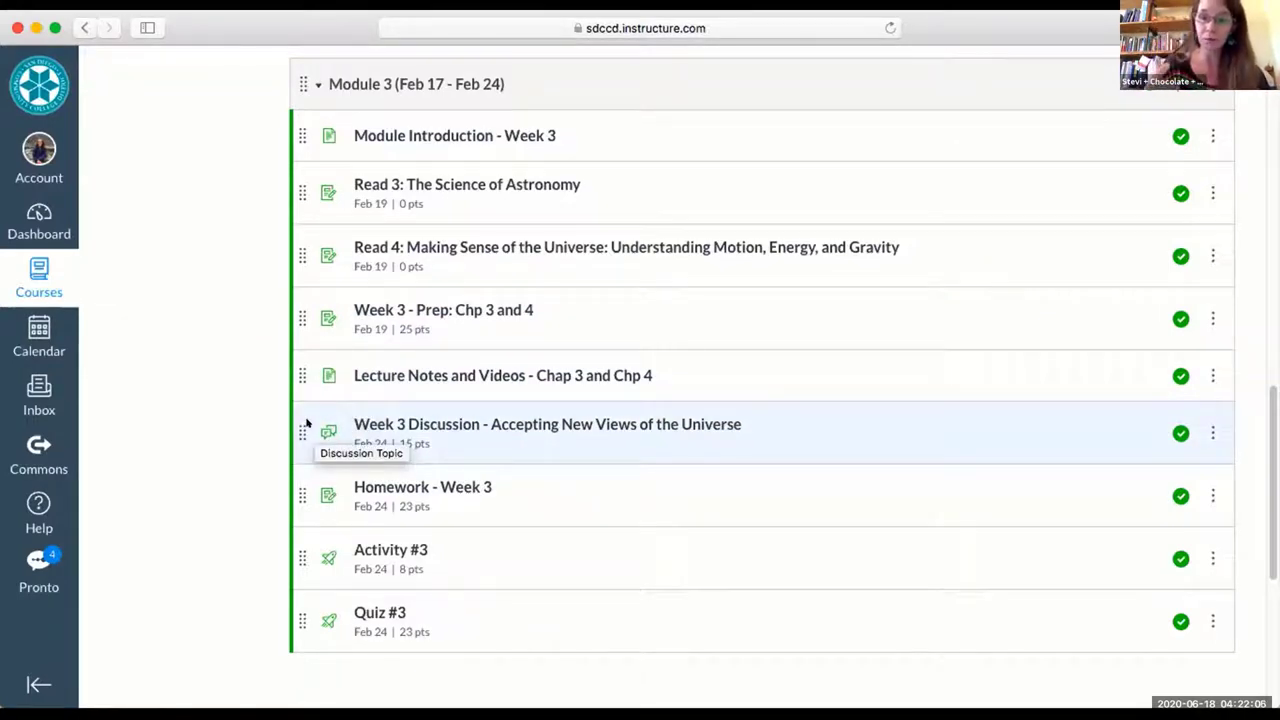
mouse_move(333, 598)
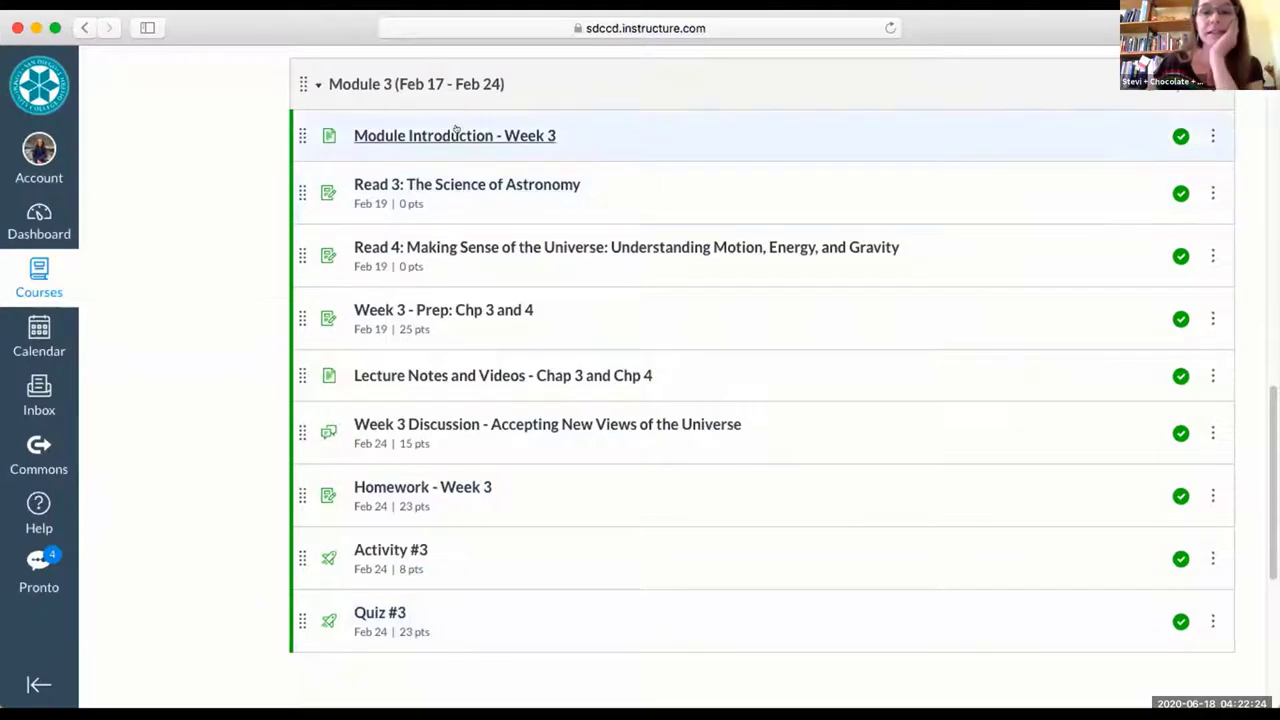
mouse_move(454, 135)
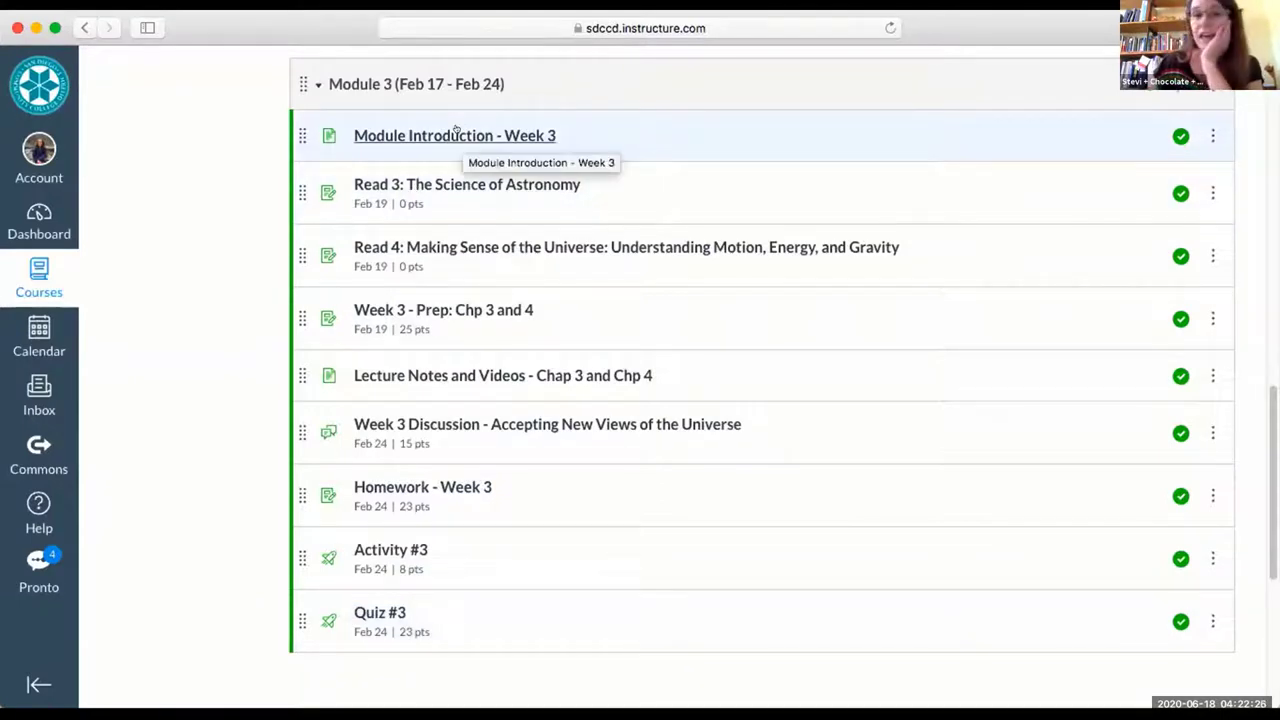
click(454, 135)
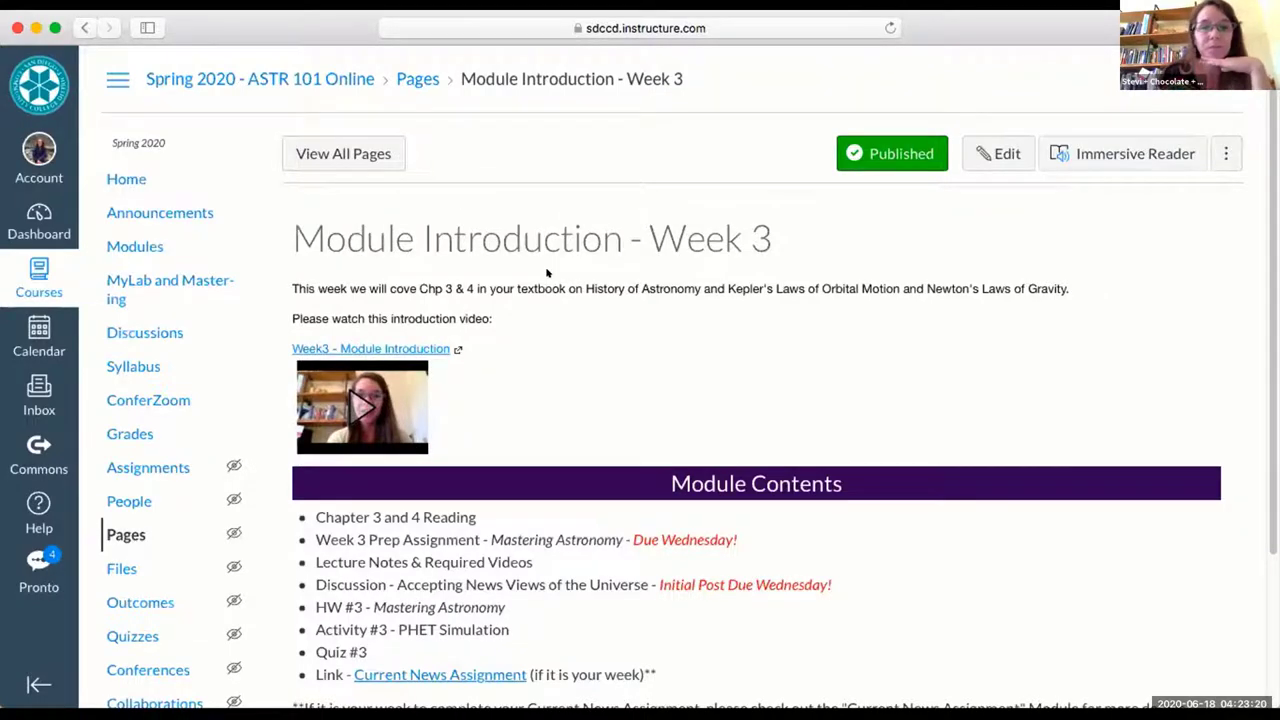
Review the Week 3 introduction contents and advance to Read 3: The Science of Astronomy.
scroll(down, 3)
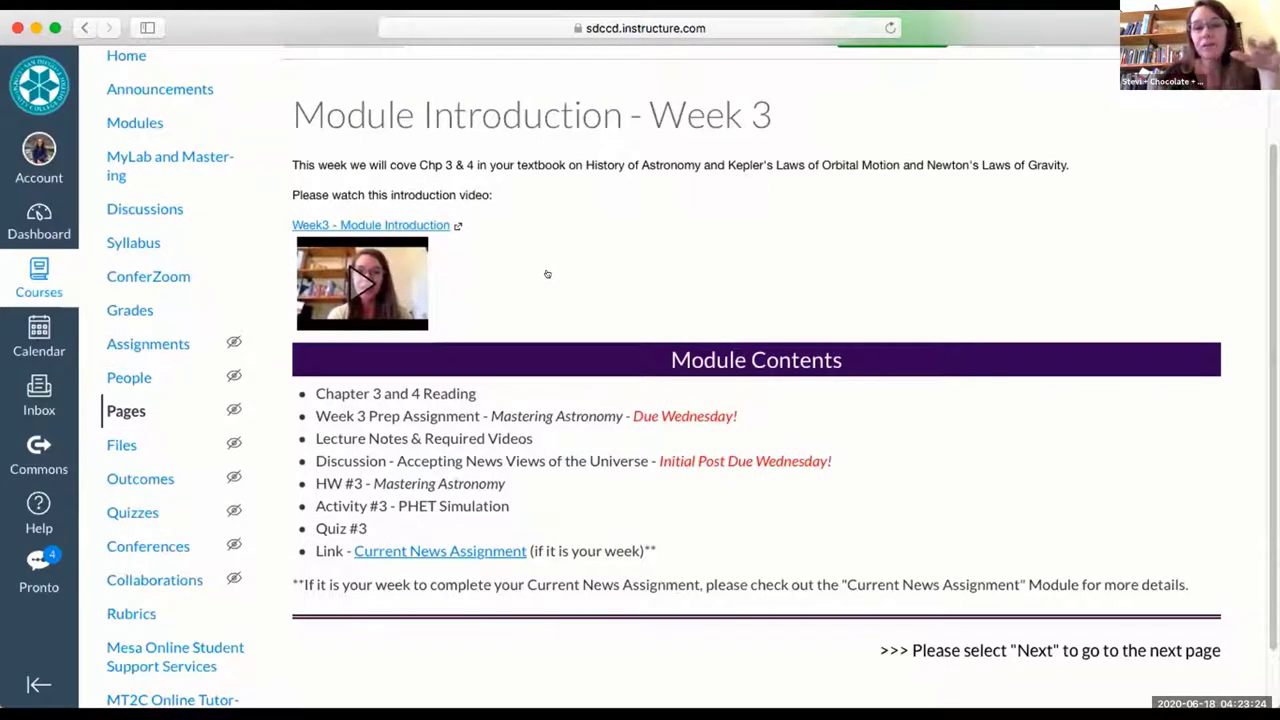
mouse_move(577, 210)
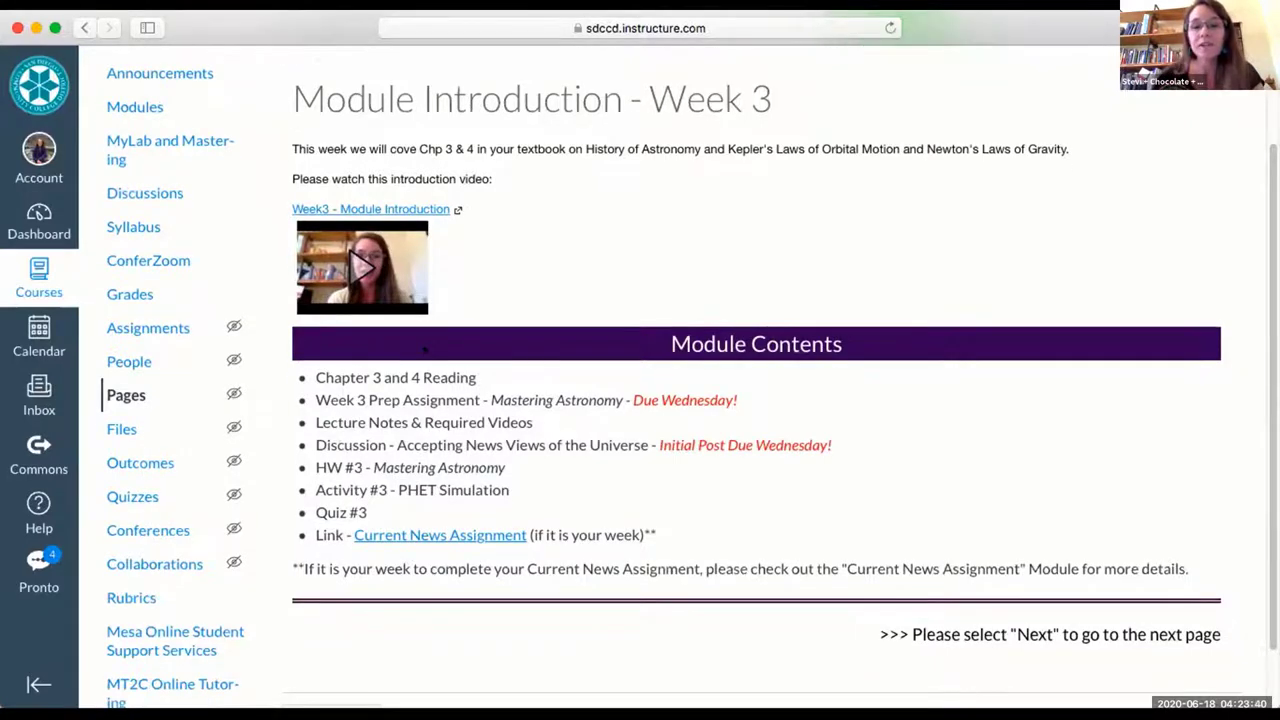
scroll(down, 3)
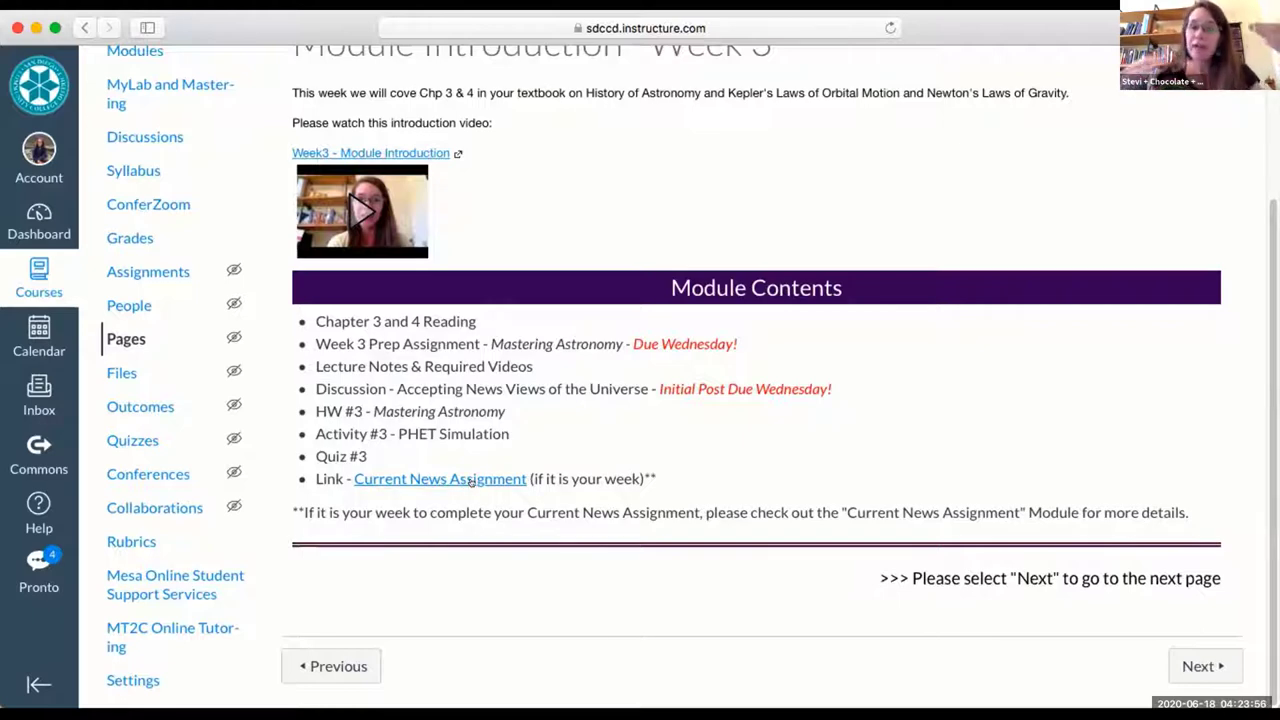
mouse_move(440, 478)
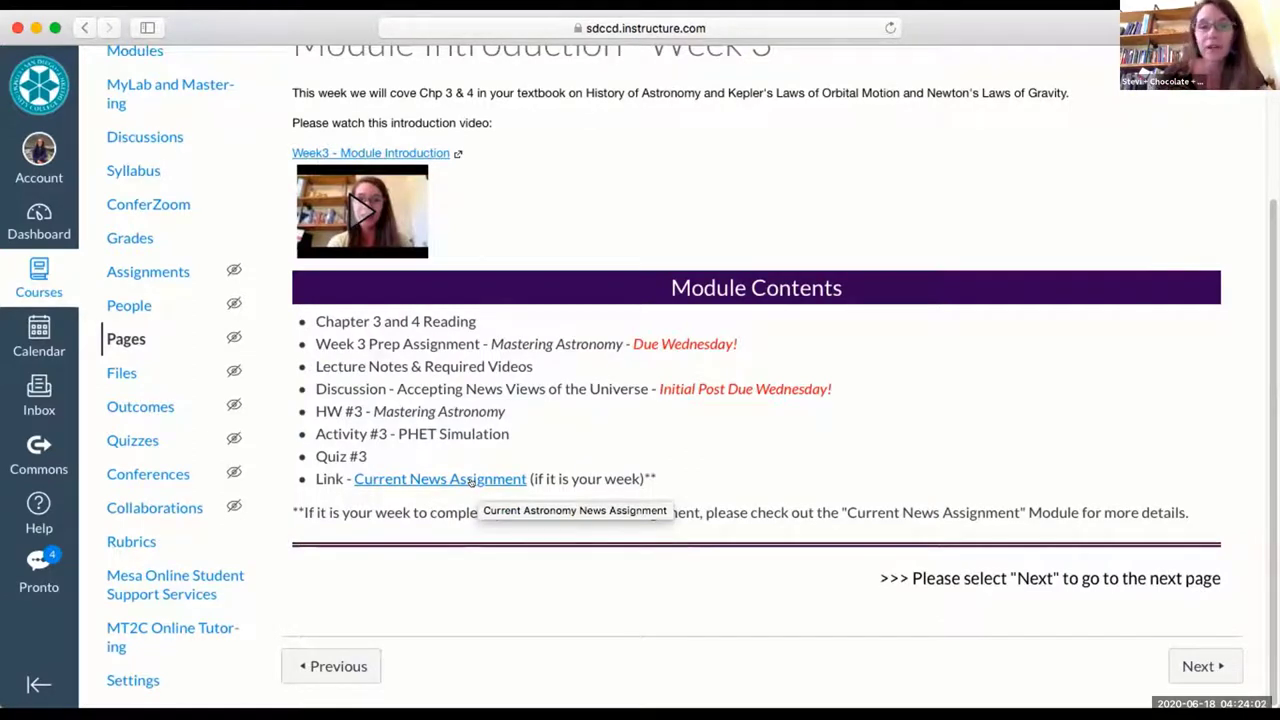
mouse_move(1058, 632)
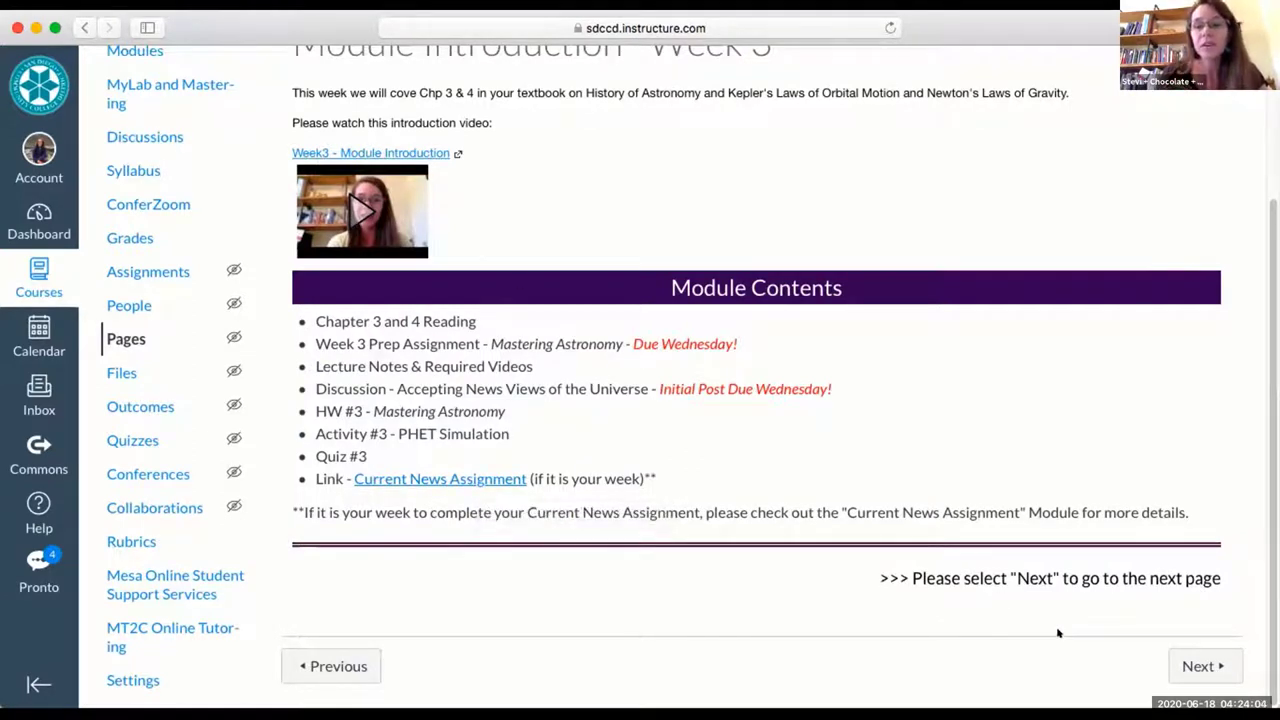
mouse_move(1065, 631)
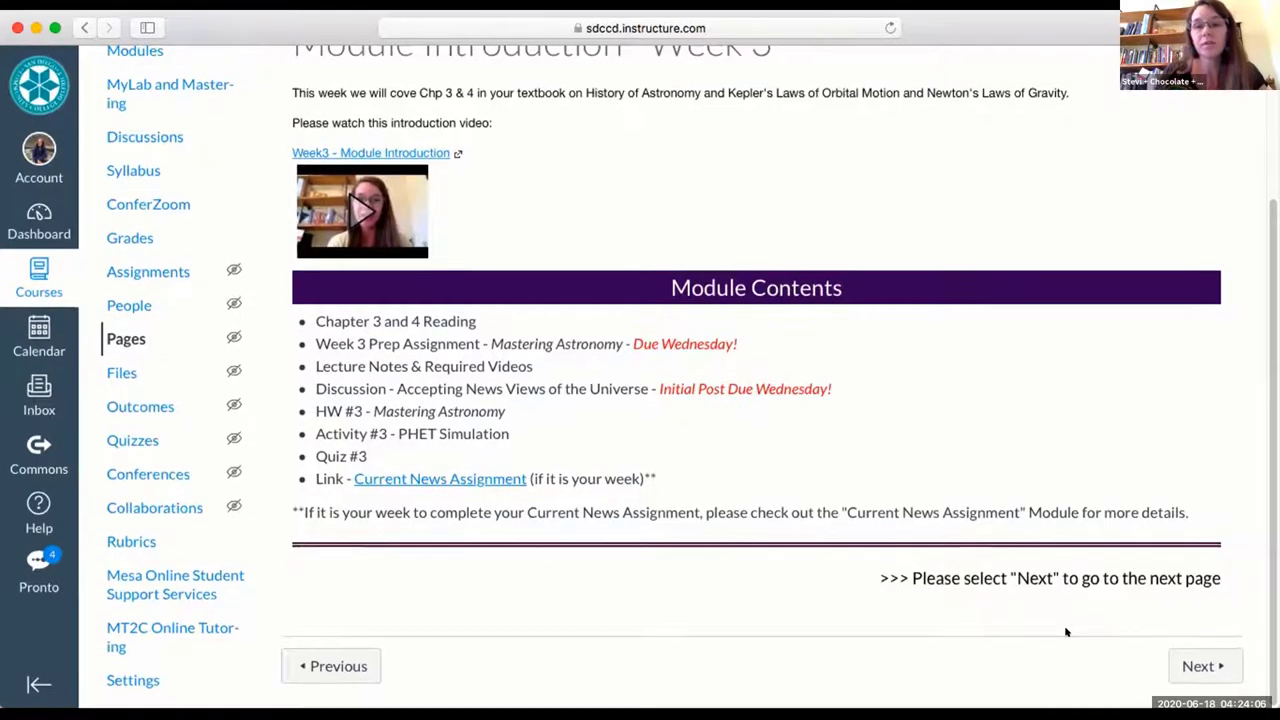
mouse_move(1205, 665)
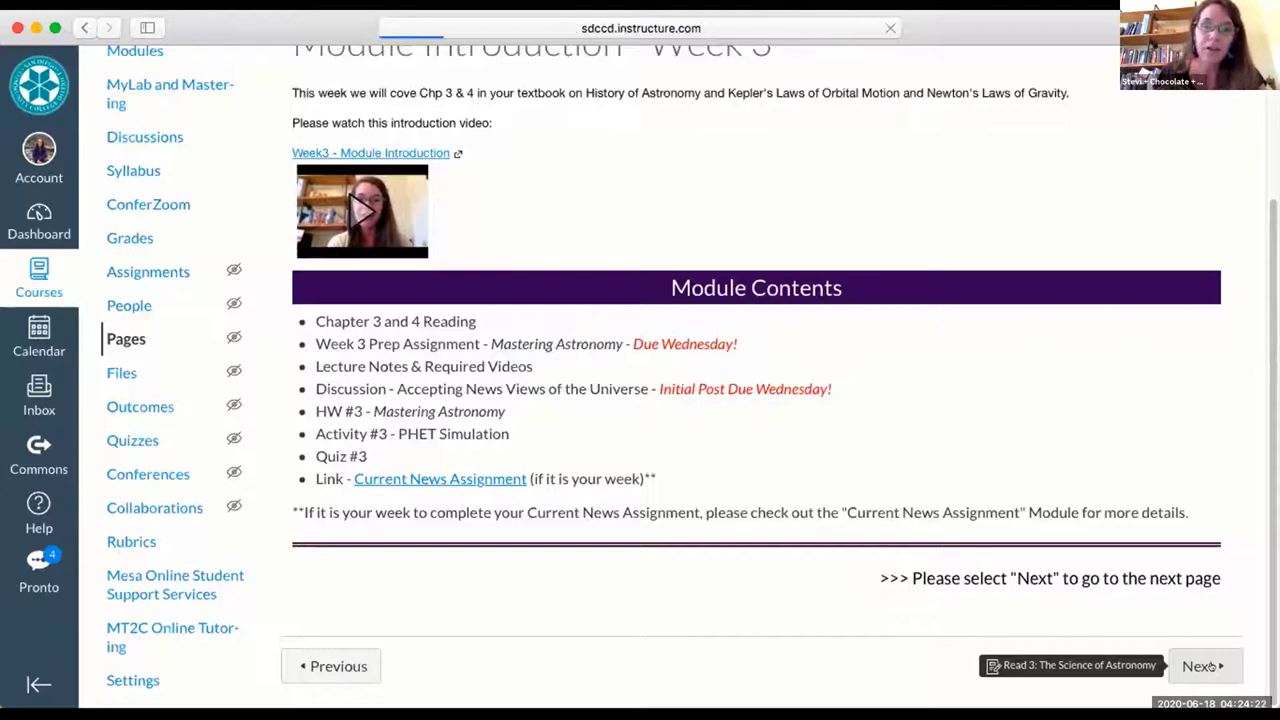
click(1200, 665)
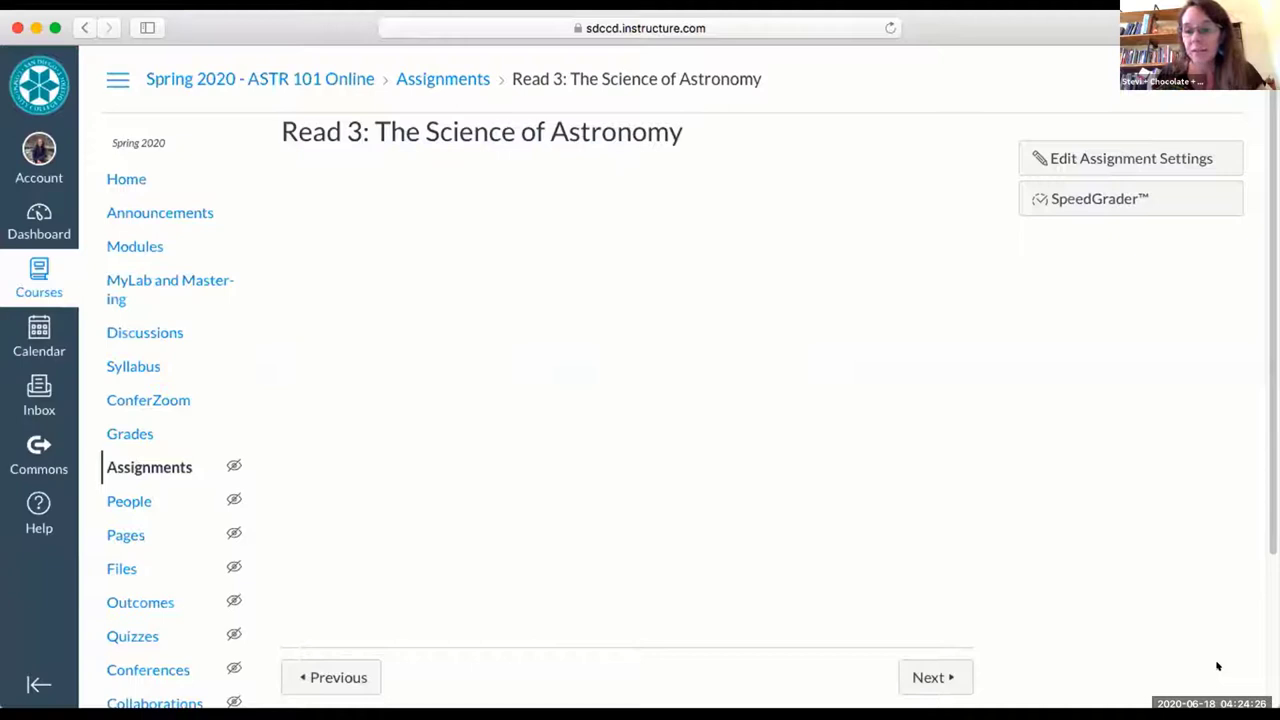
mouse_move(904, 546)
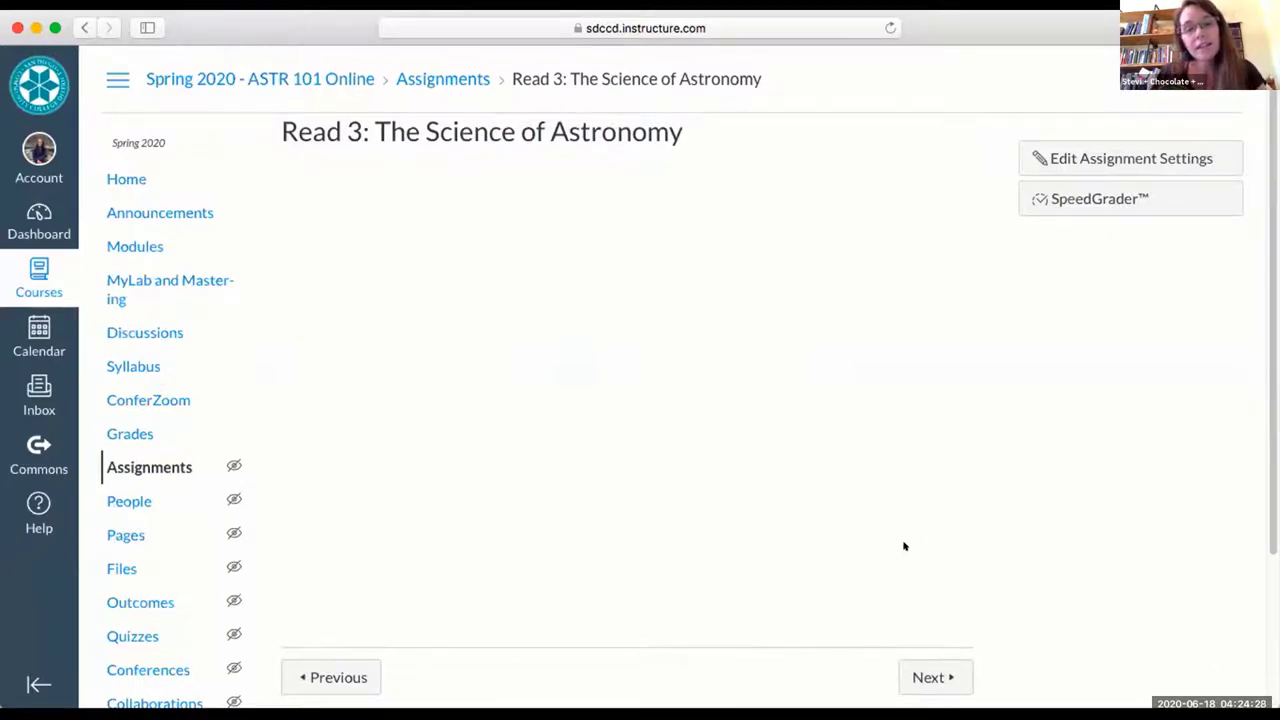
mouse_move(488, 374)
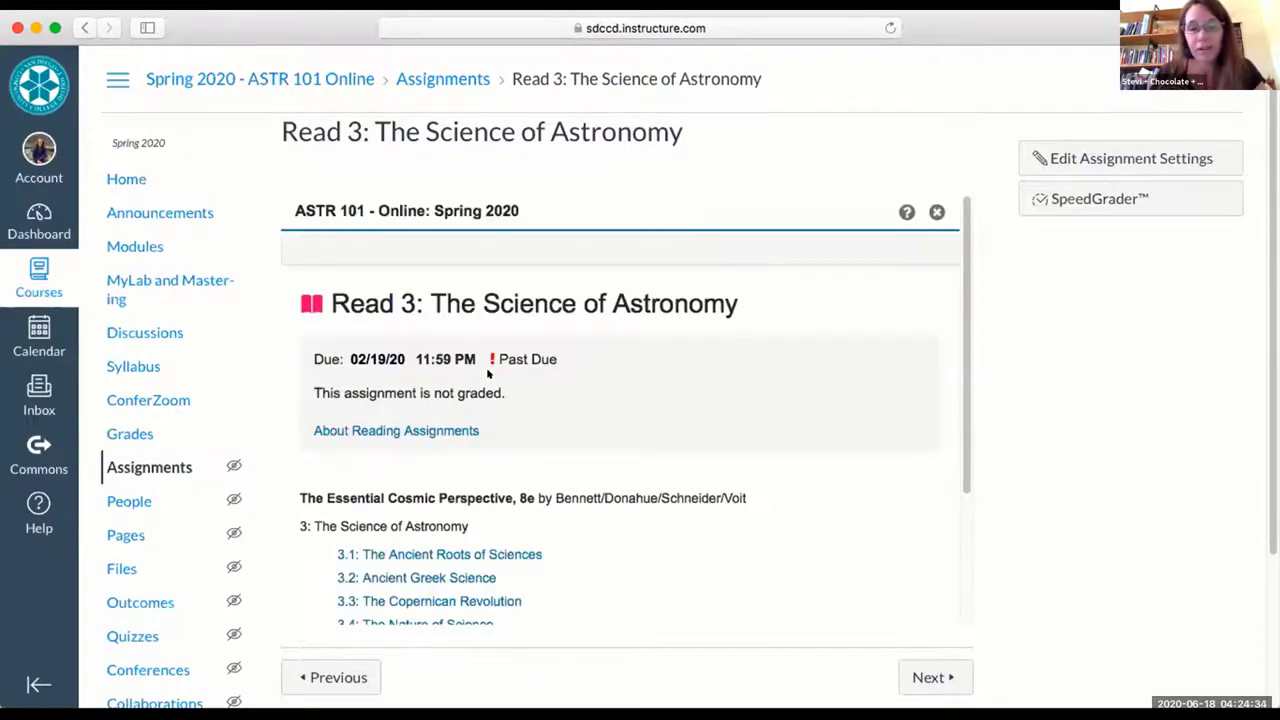
Look over the Read 3 assignment and advance to the next module item.
scroll(down, 3)
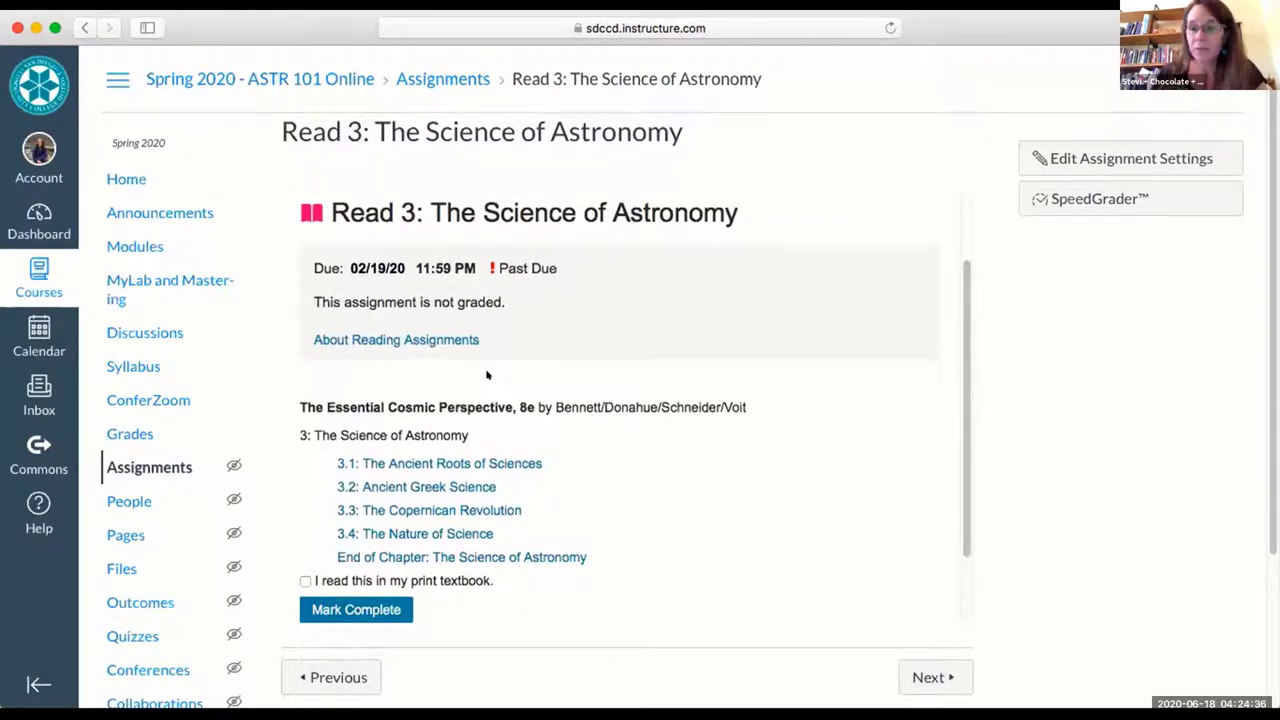
mouse_move(528, 434)
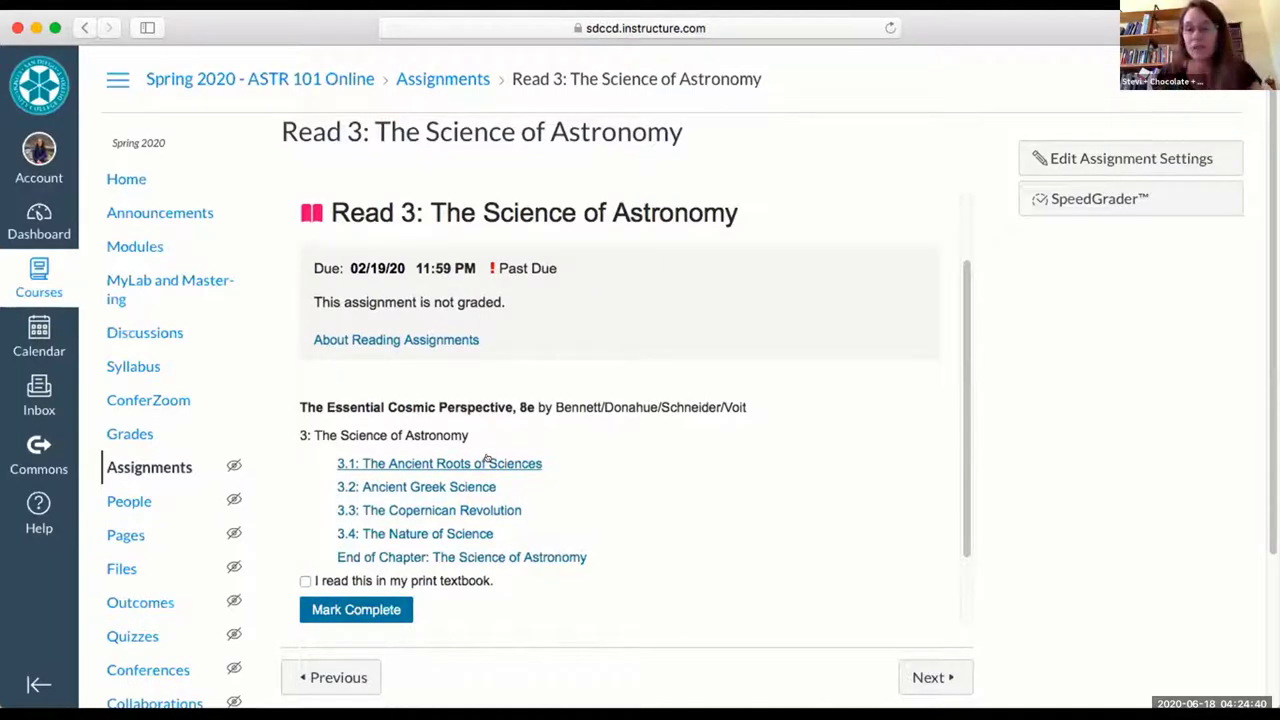
mouse_move(928, 677)
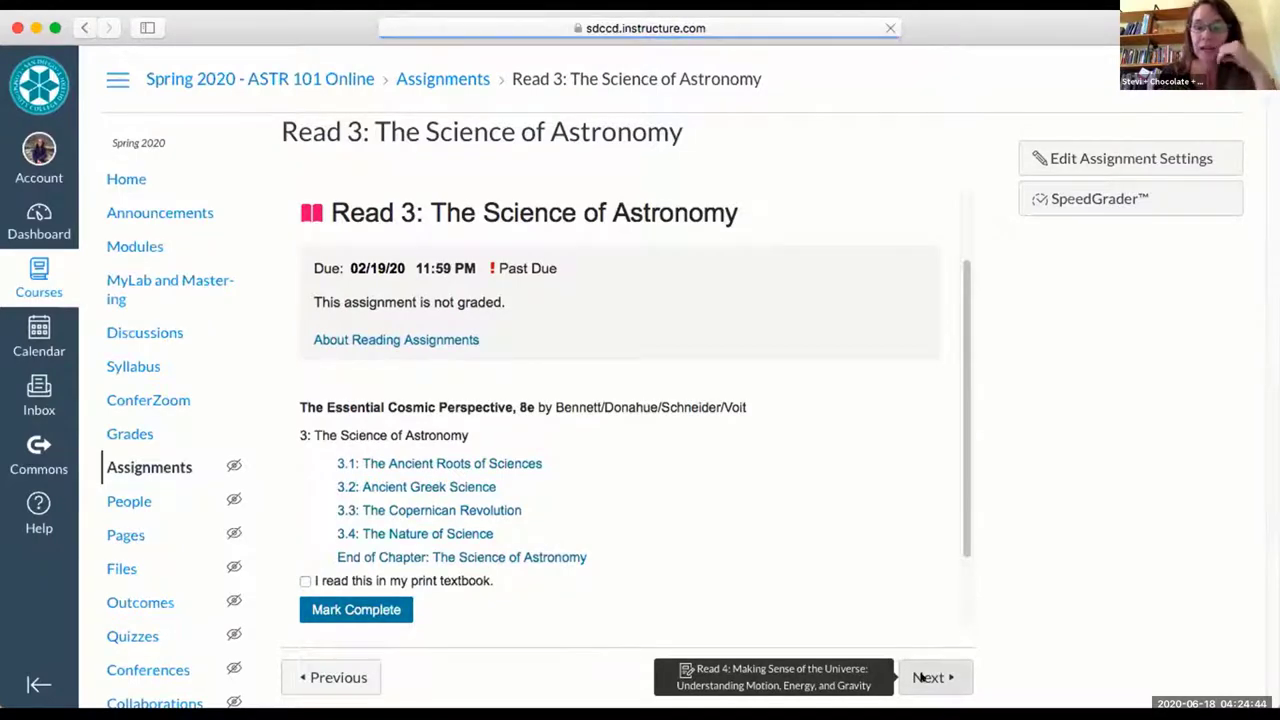
click(930, 677)
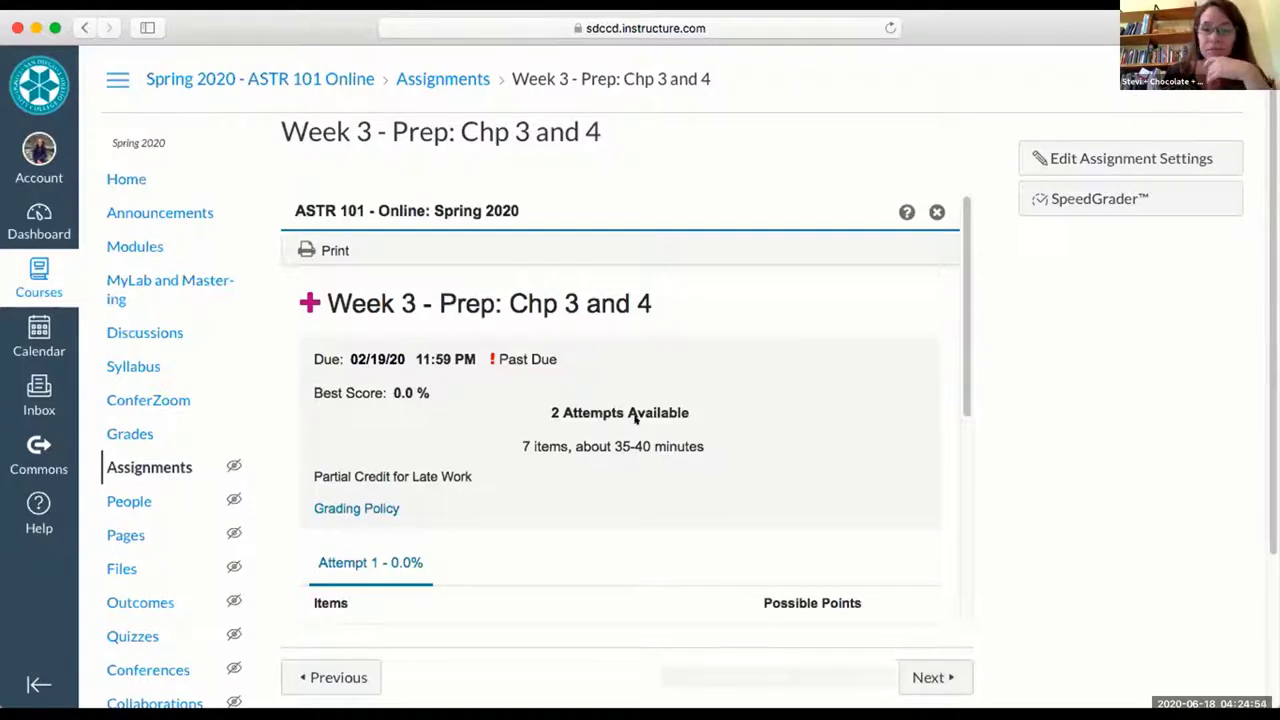
Scroll down through the Lecture Notes and Videos - Chap 3 and Chp 4 page.
scroll(down, 3)
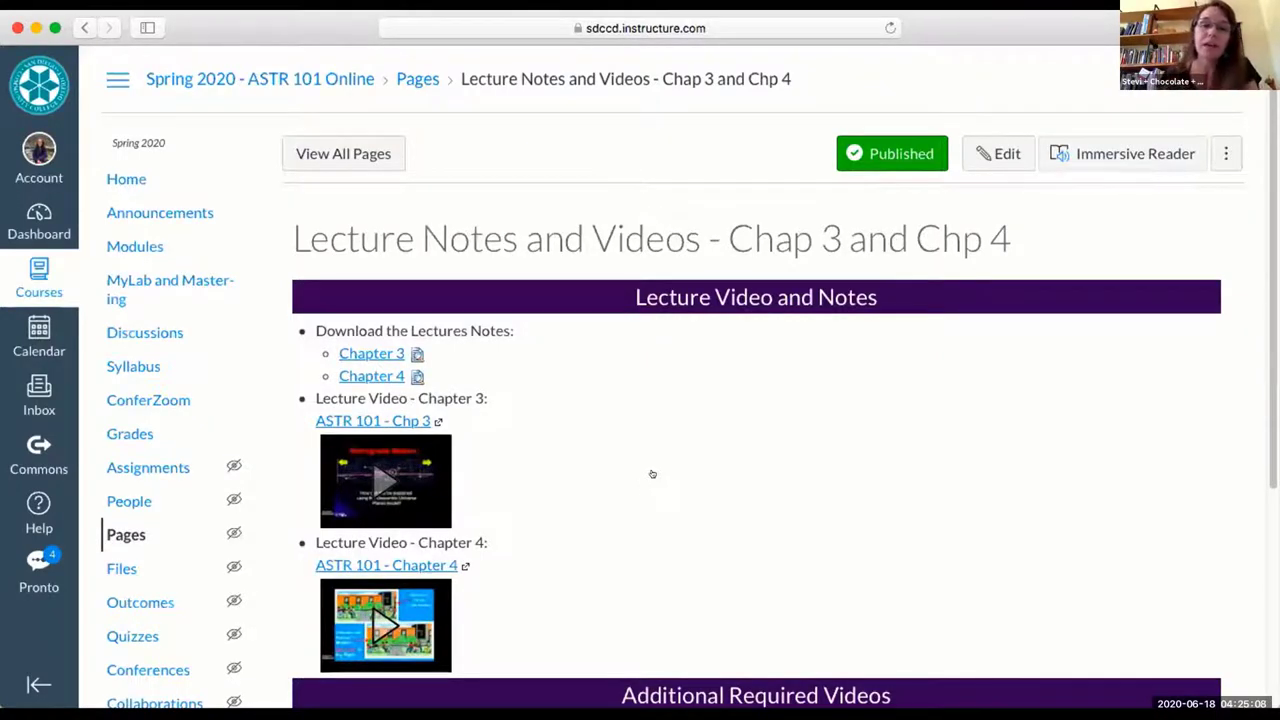
scroll(down, 3)
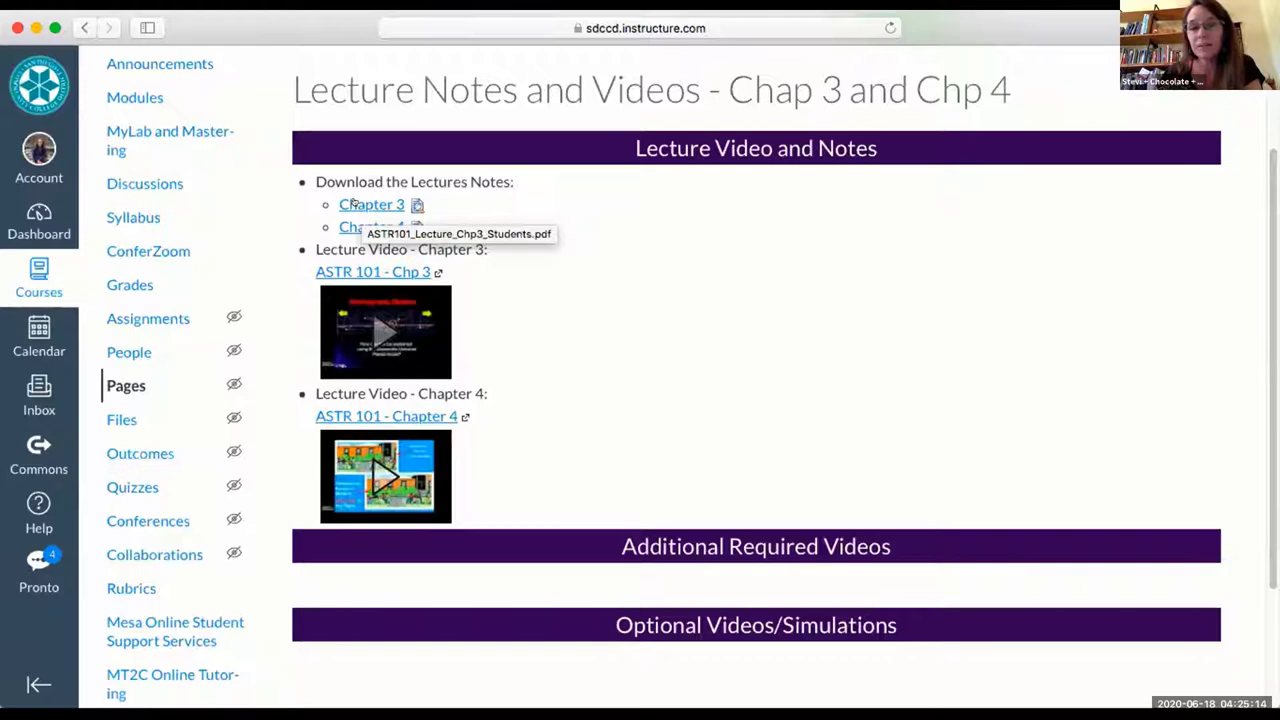
mouse_move(371, 226)
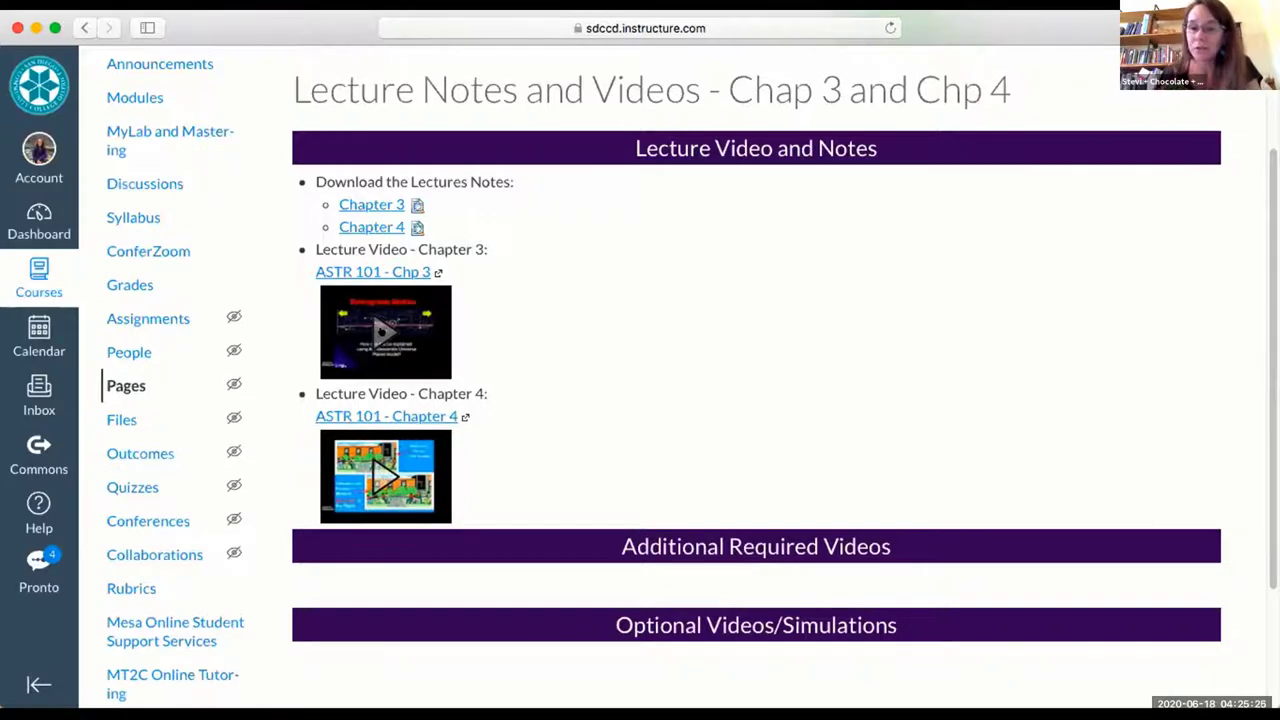
scroll(down, 3)
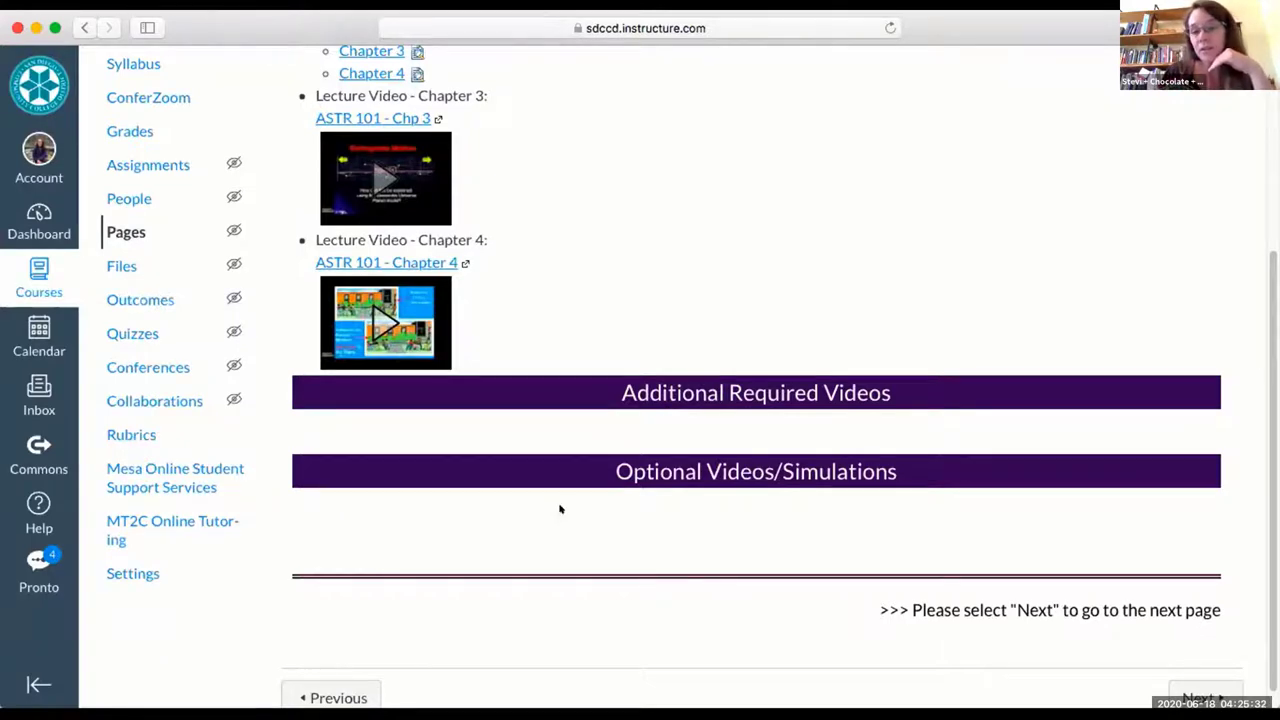
mouse_move(530, 436)
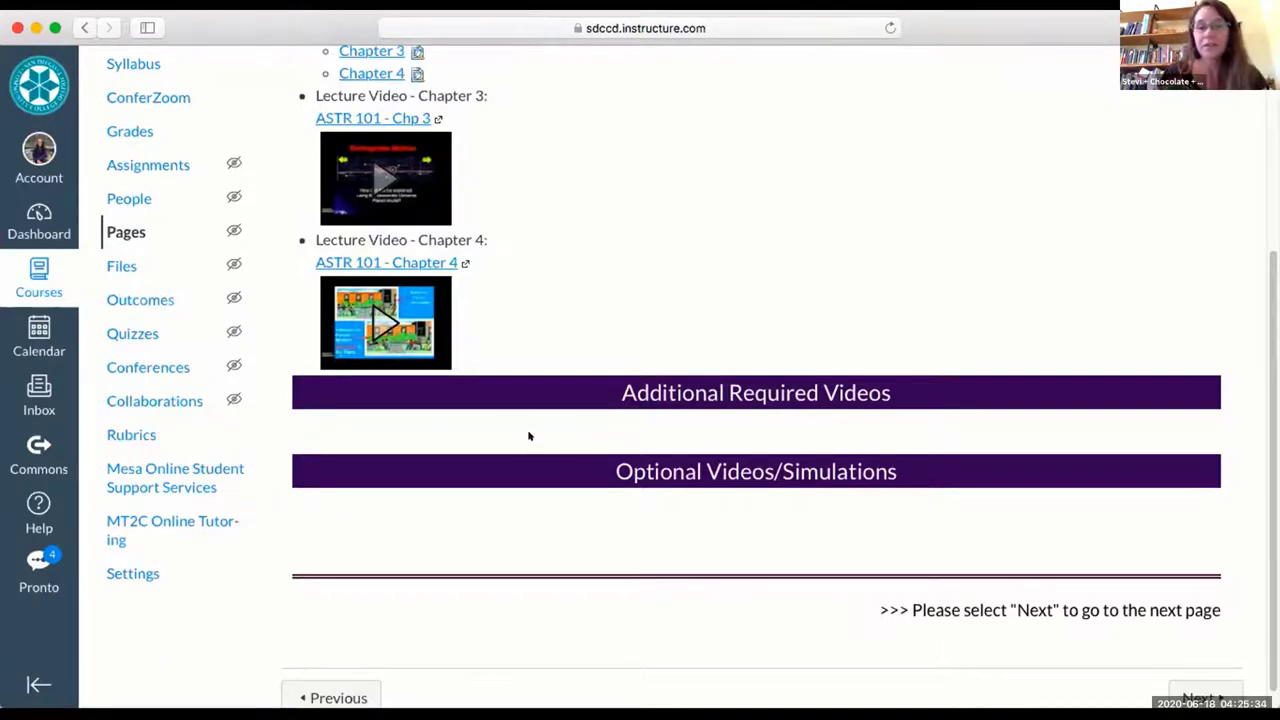
mouse_move(600, 425)
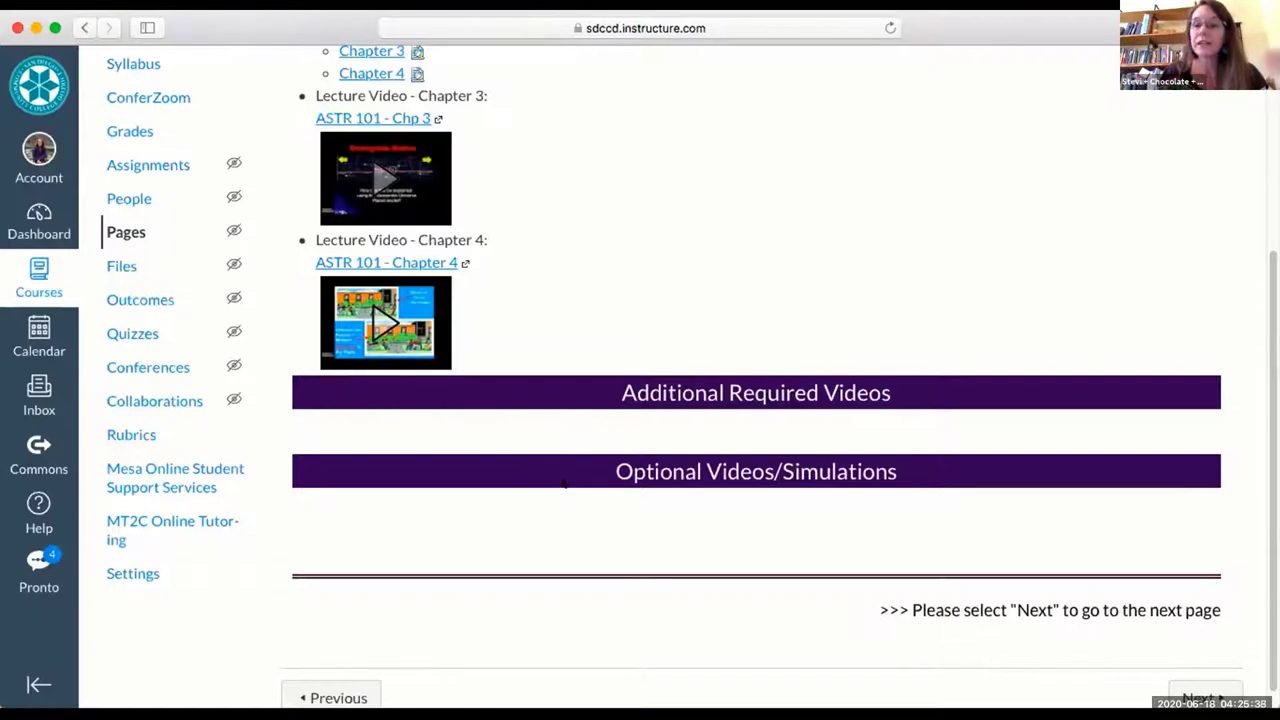
mouse_move(576, 434)
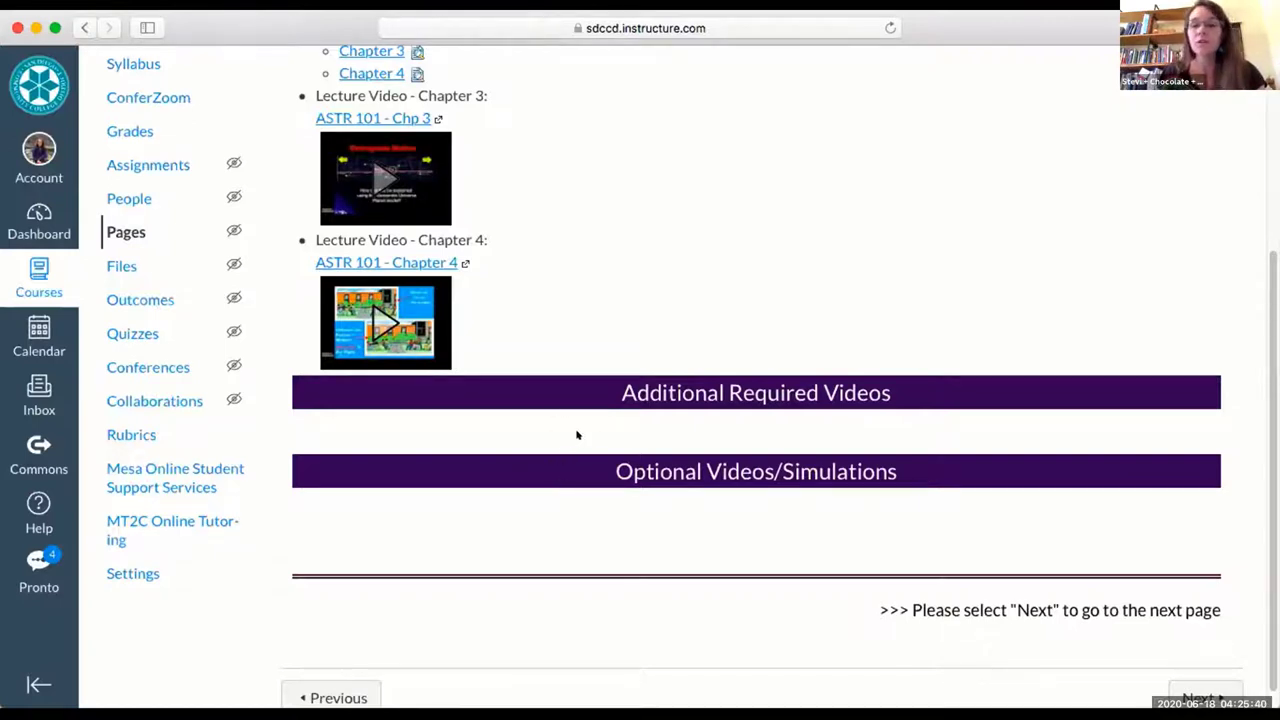
mouse_move(620, 509)
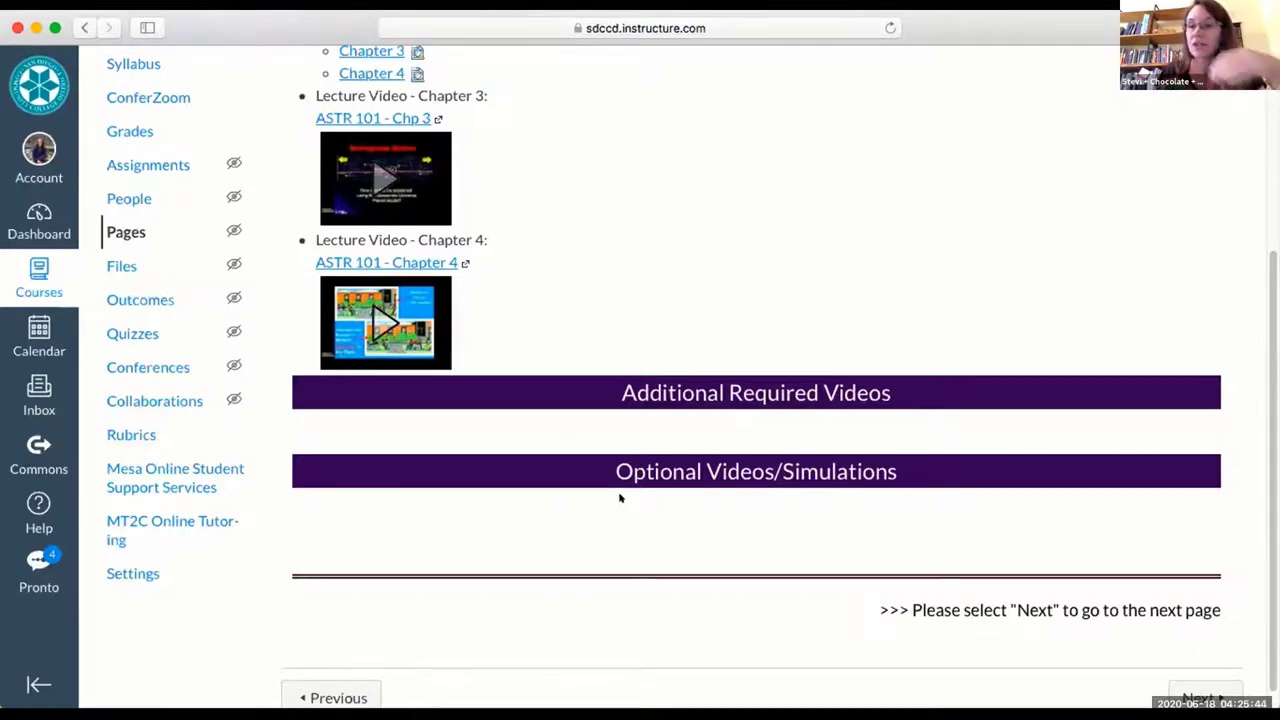
mouse_move(498, 500)
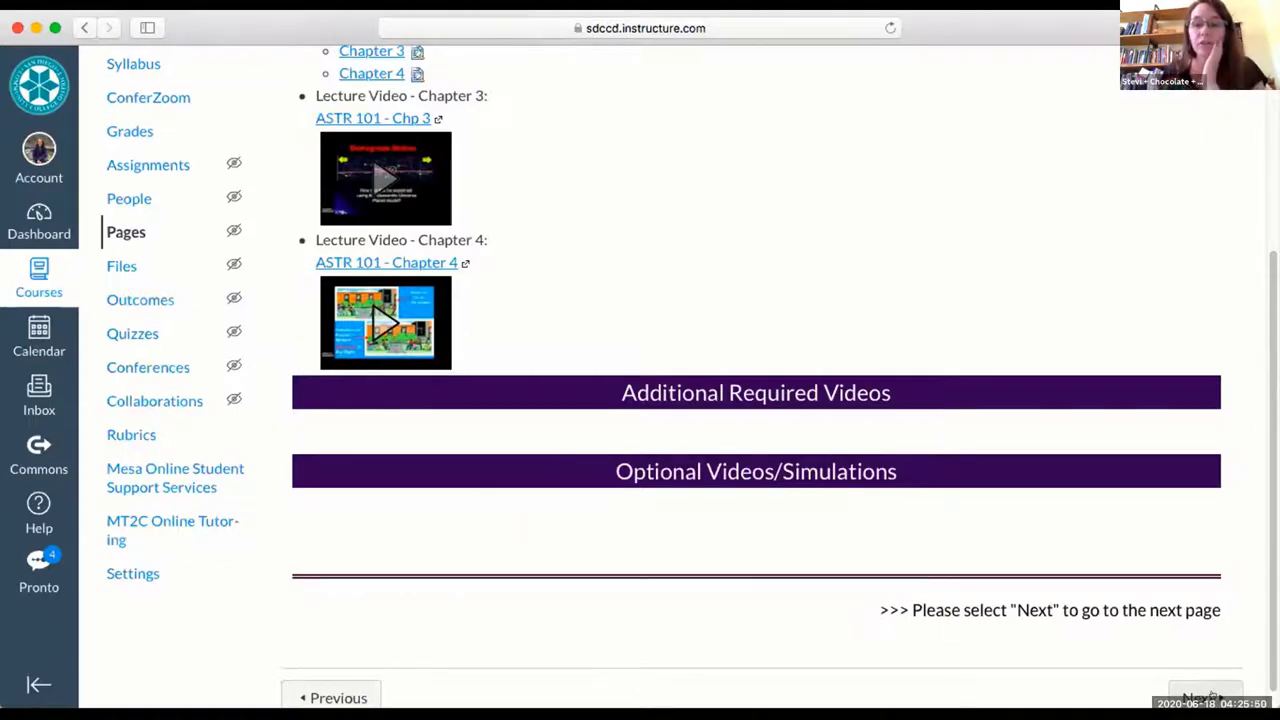
click(1205, 697)
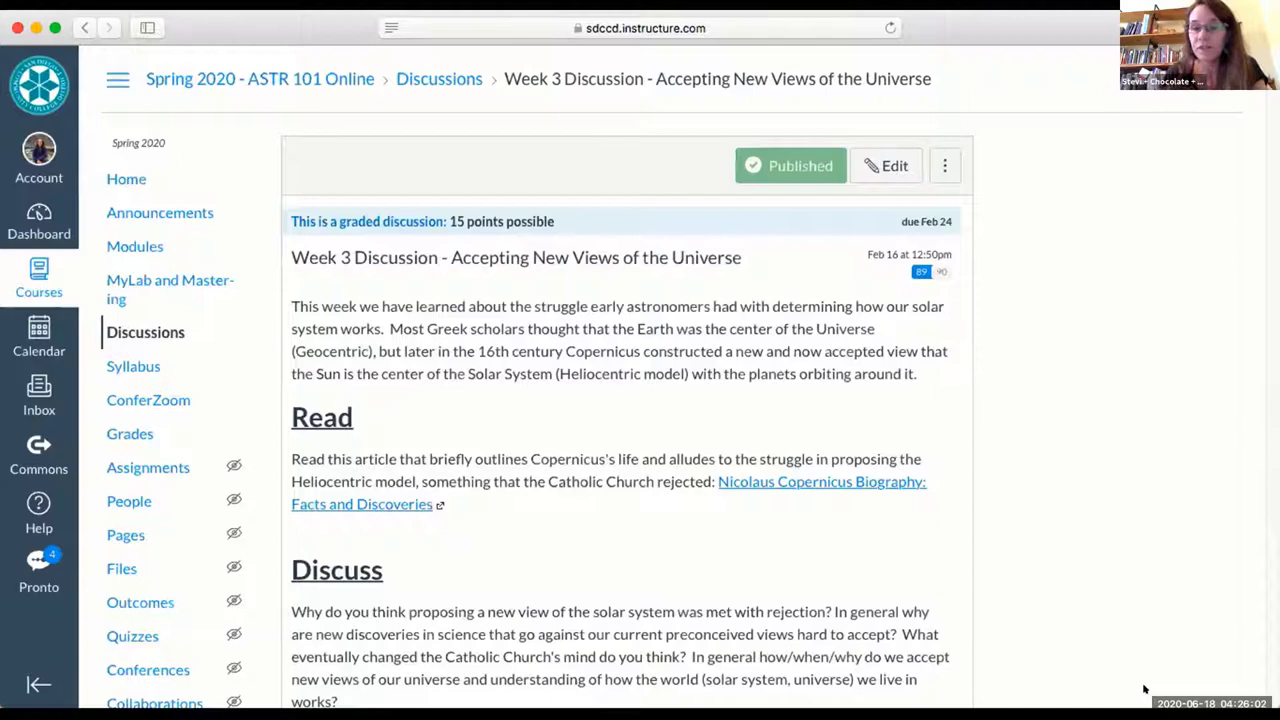
mouse_move(604, 277)
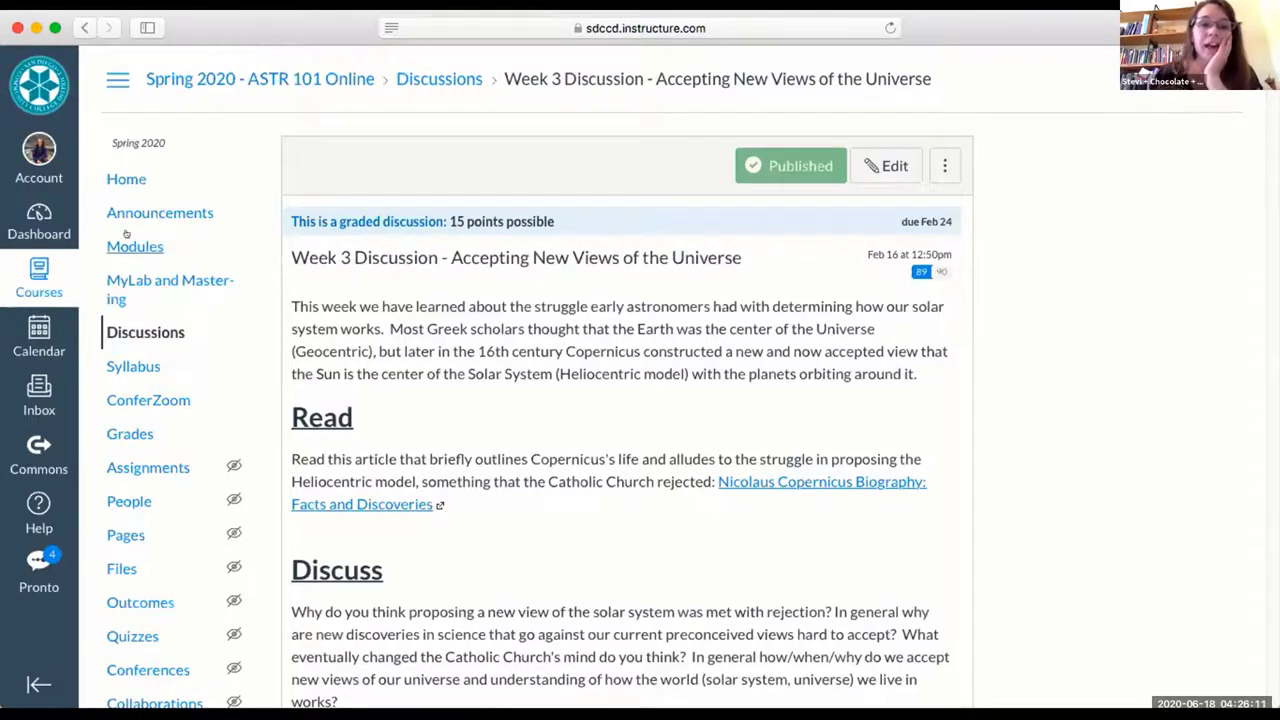
Return to the course Modules page and bring the Week 3 items into view.
click(135, 246)
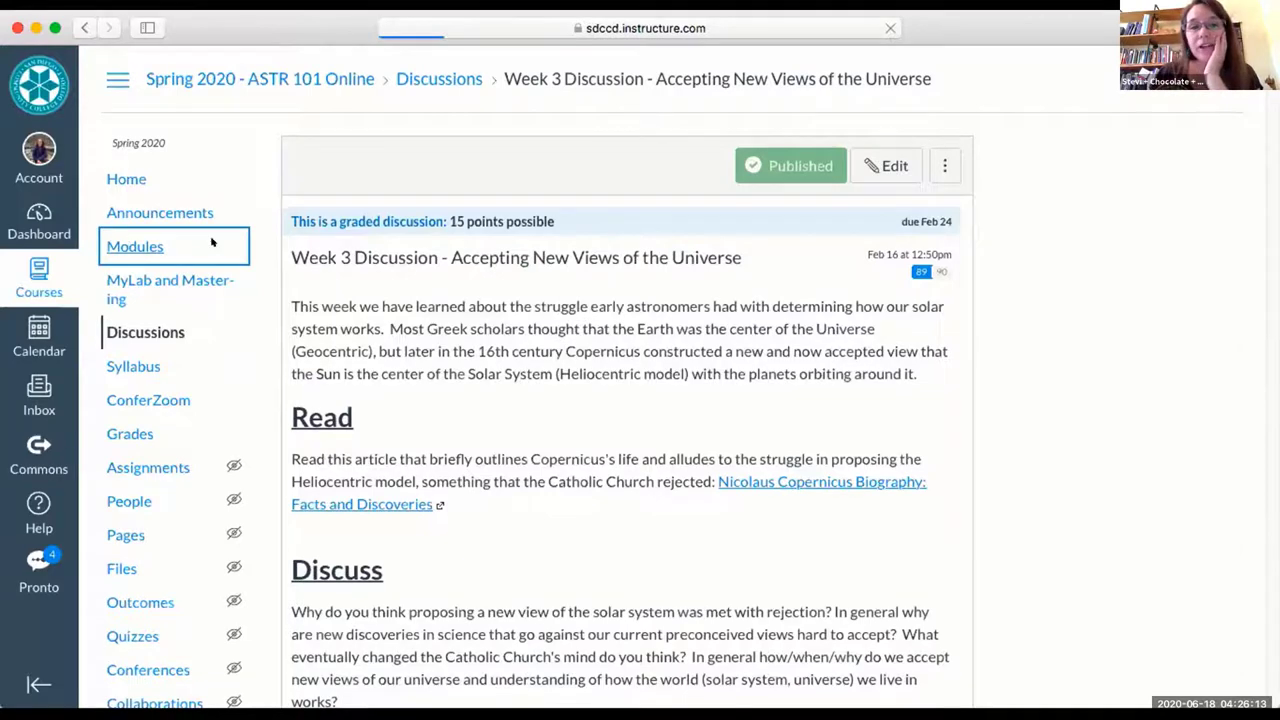
click(135, 246)
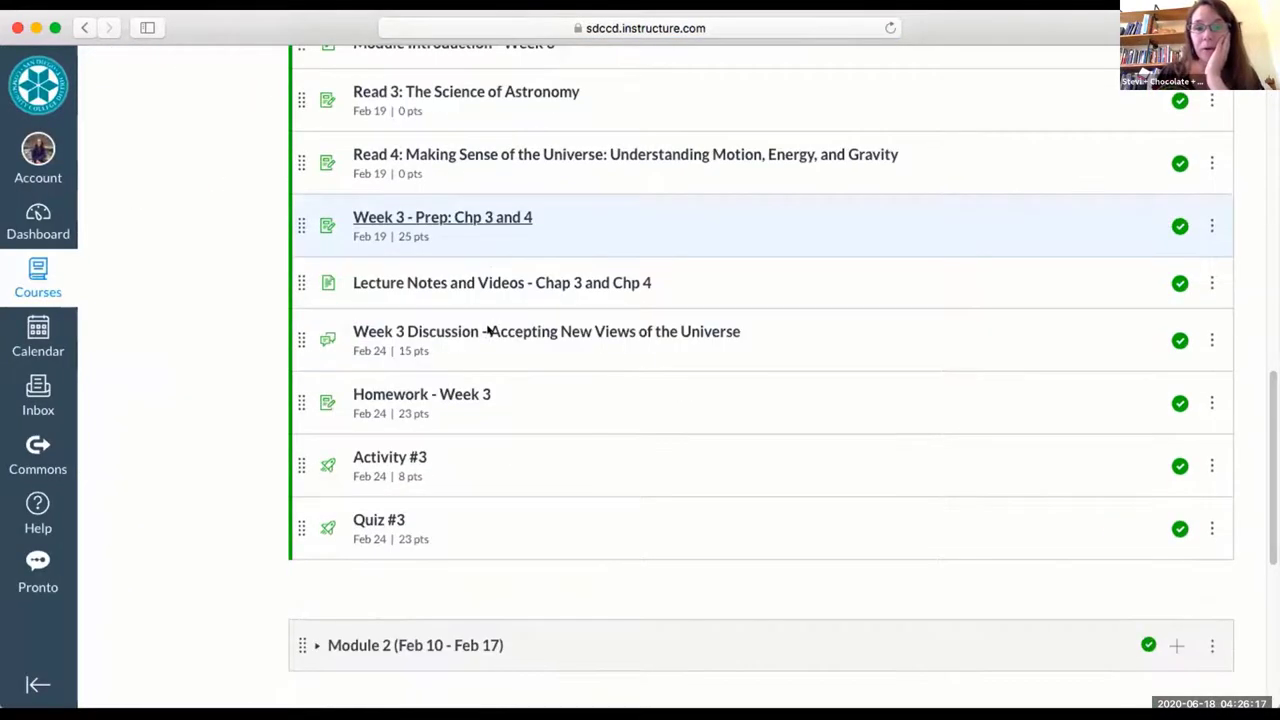
scroll(up, 3)
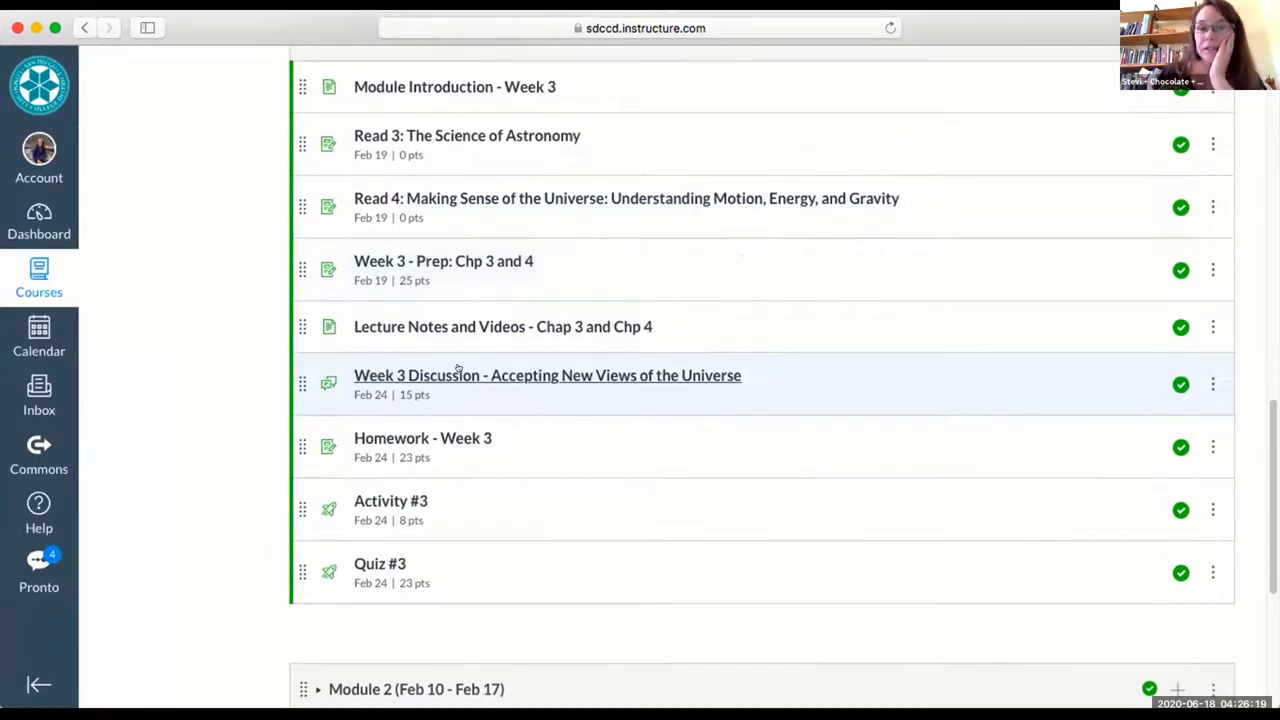
scroll(up, 3)
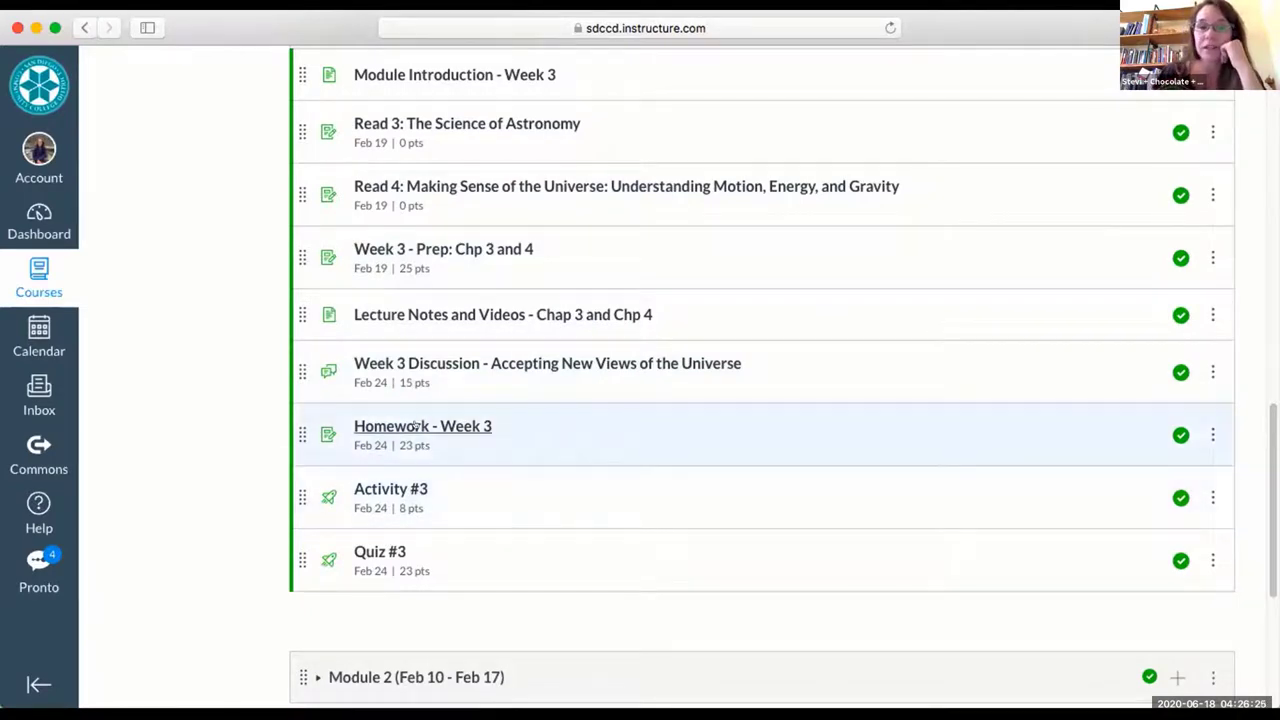
Review the Homework - Week 3 problems and the Activity #3 quiz details (8 points, 3 attempts, due Feb 24).
click(422, 425)
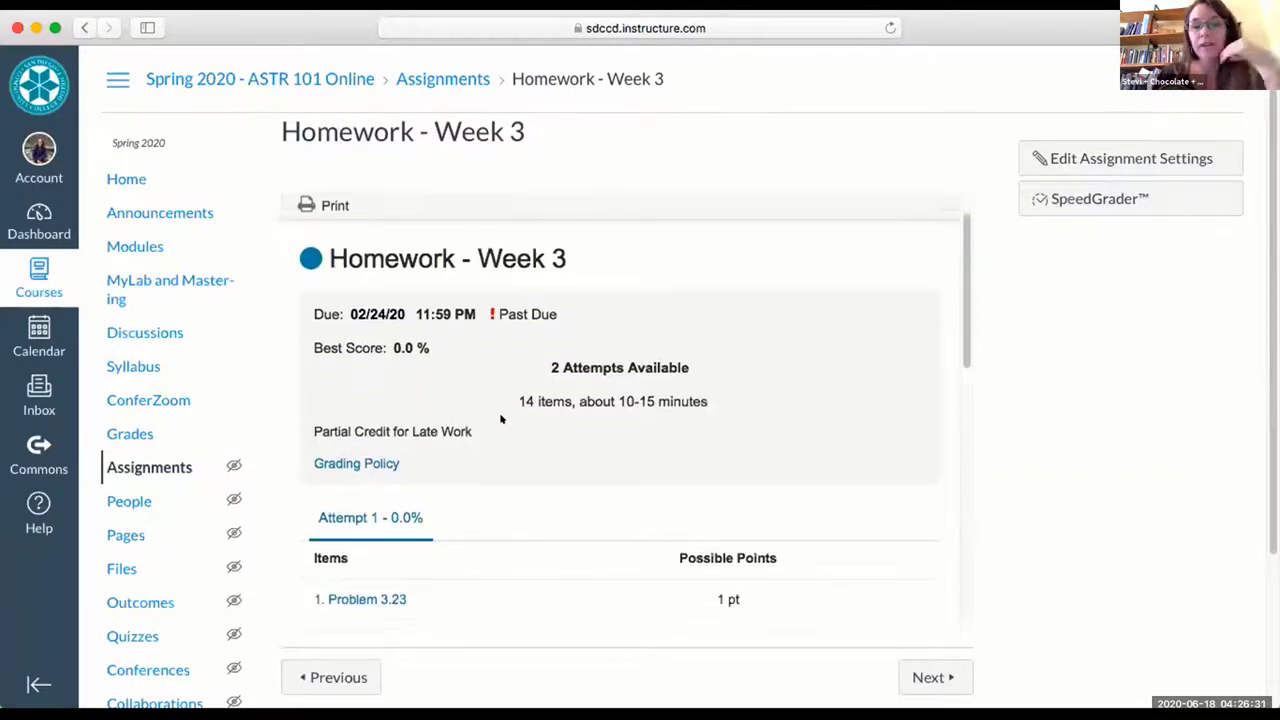
scroll(down, 3)
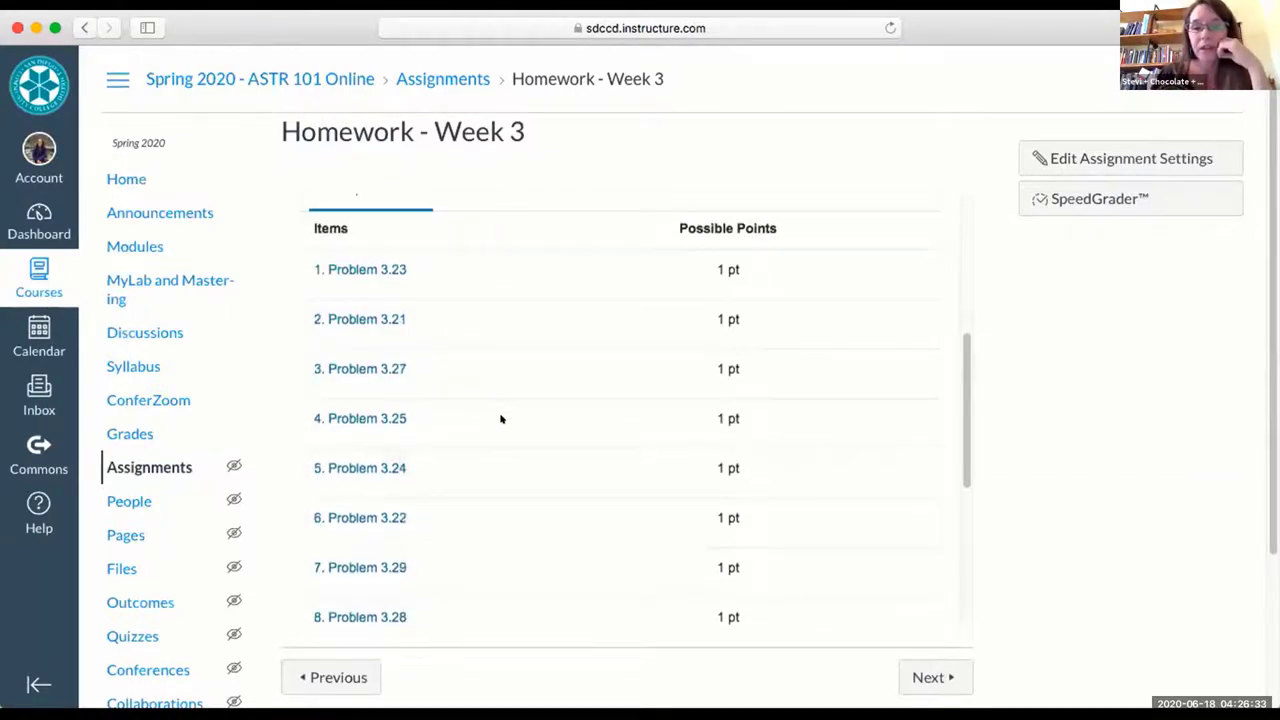
scroll(down, 3)
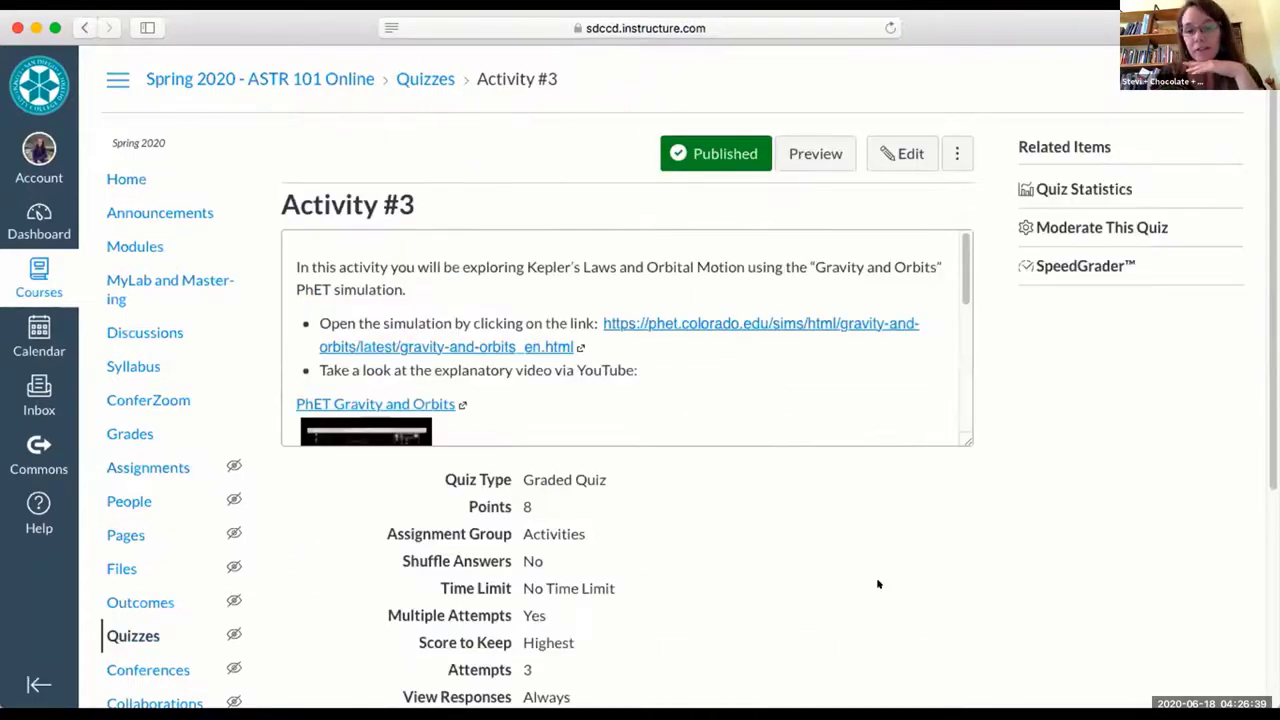
scroll(down, 3)
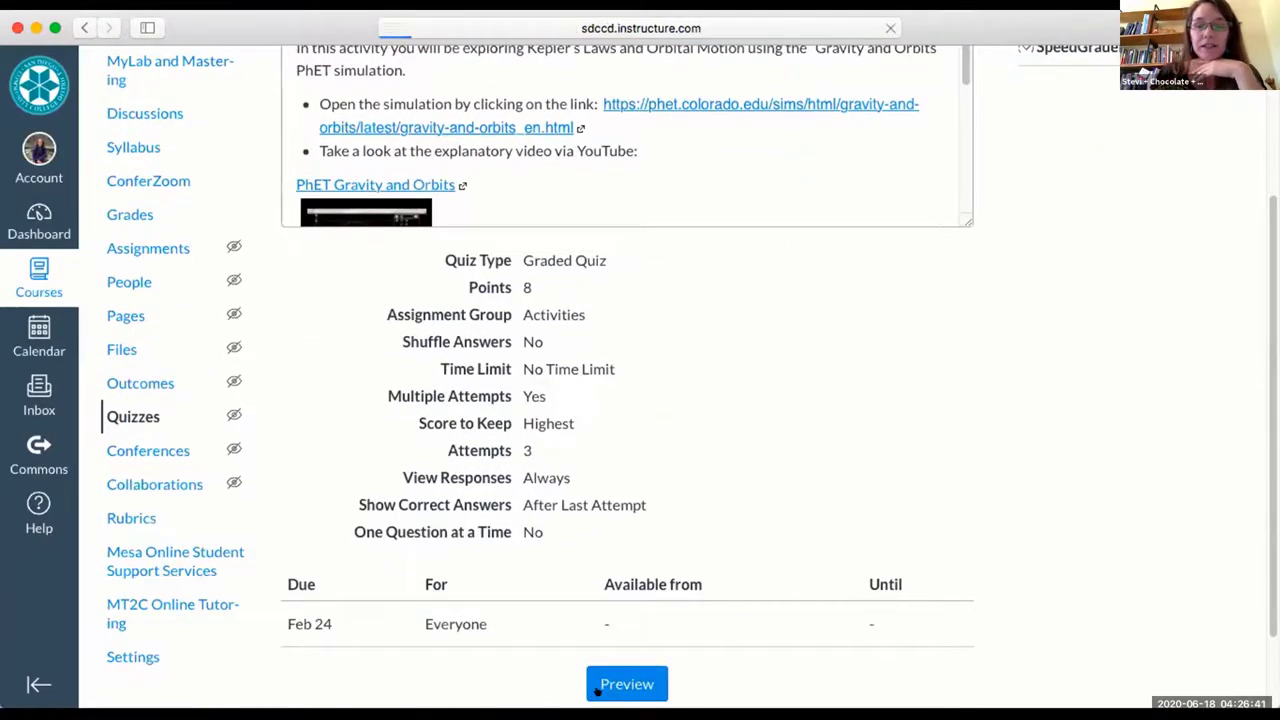
Preview Activity #3 as a student, reading its Kepler's Laws instructions, objectives and four questions.
click(627, 683)
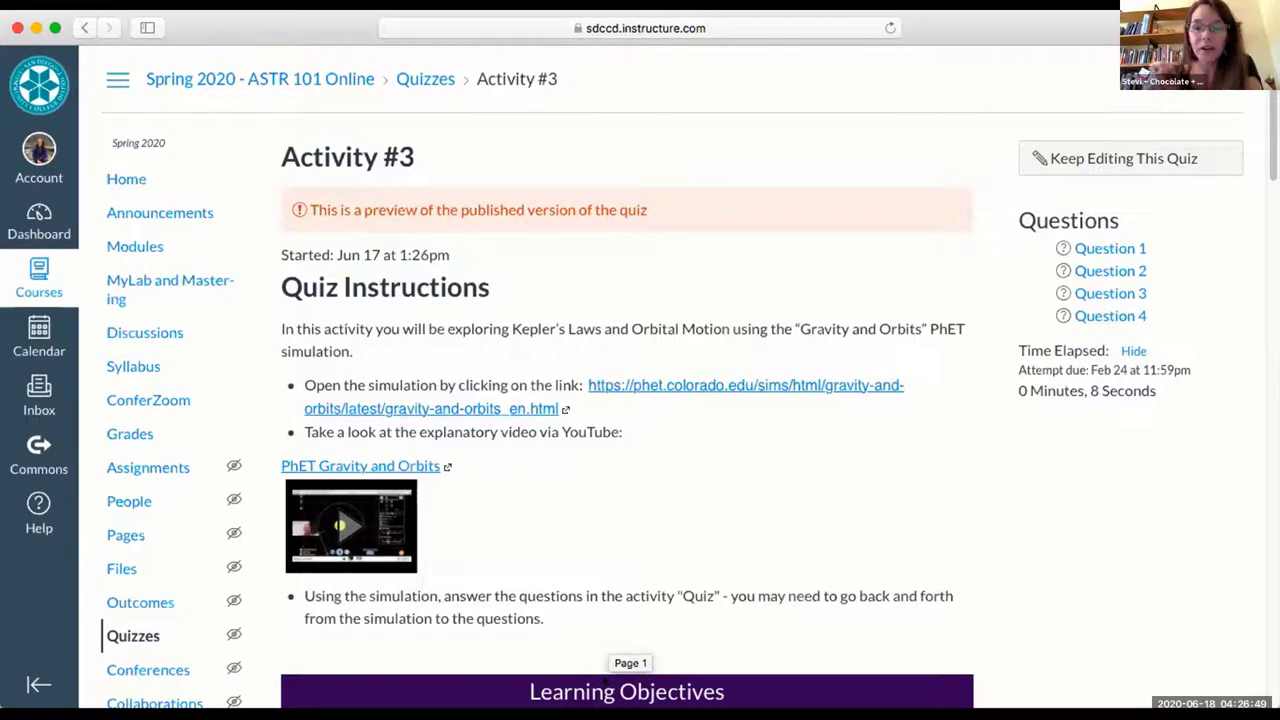
scroll(down, 3)
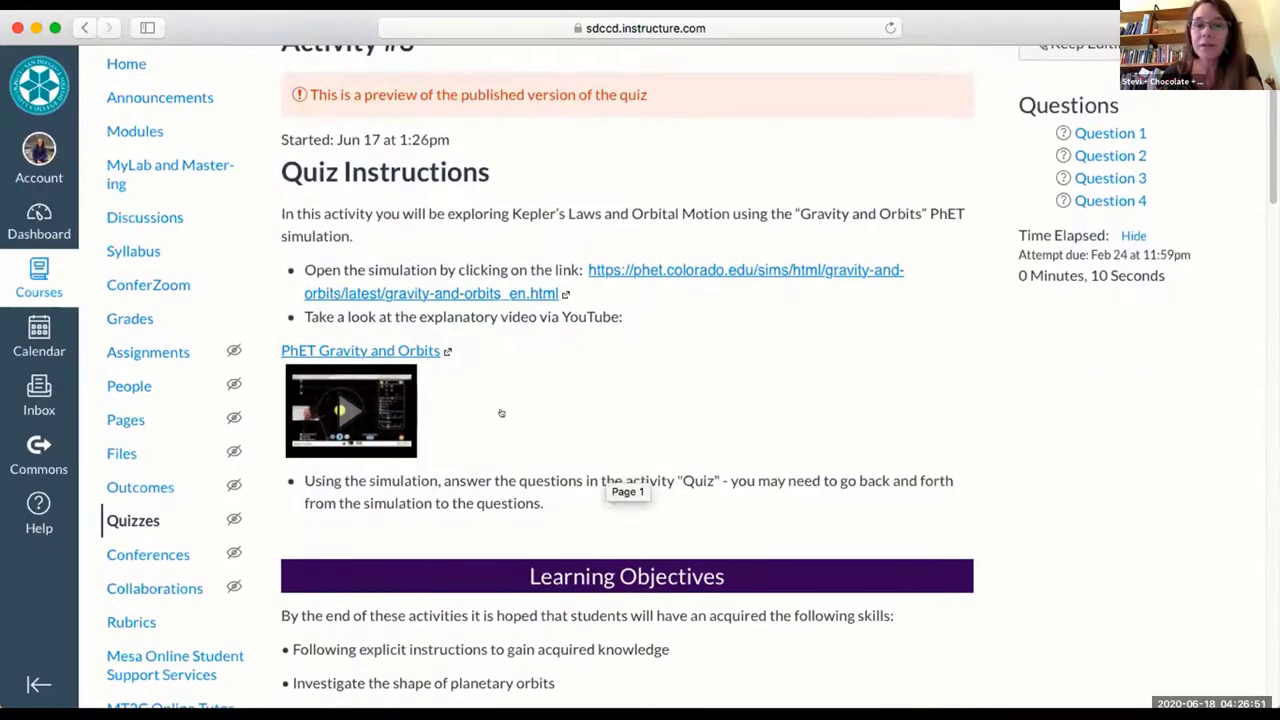
mouse_move(353, 399)
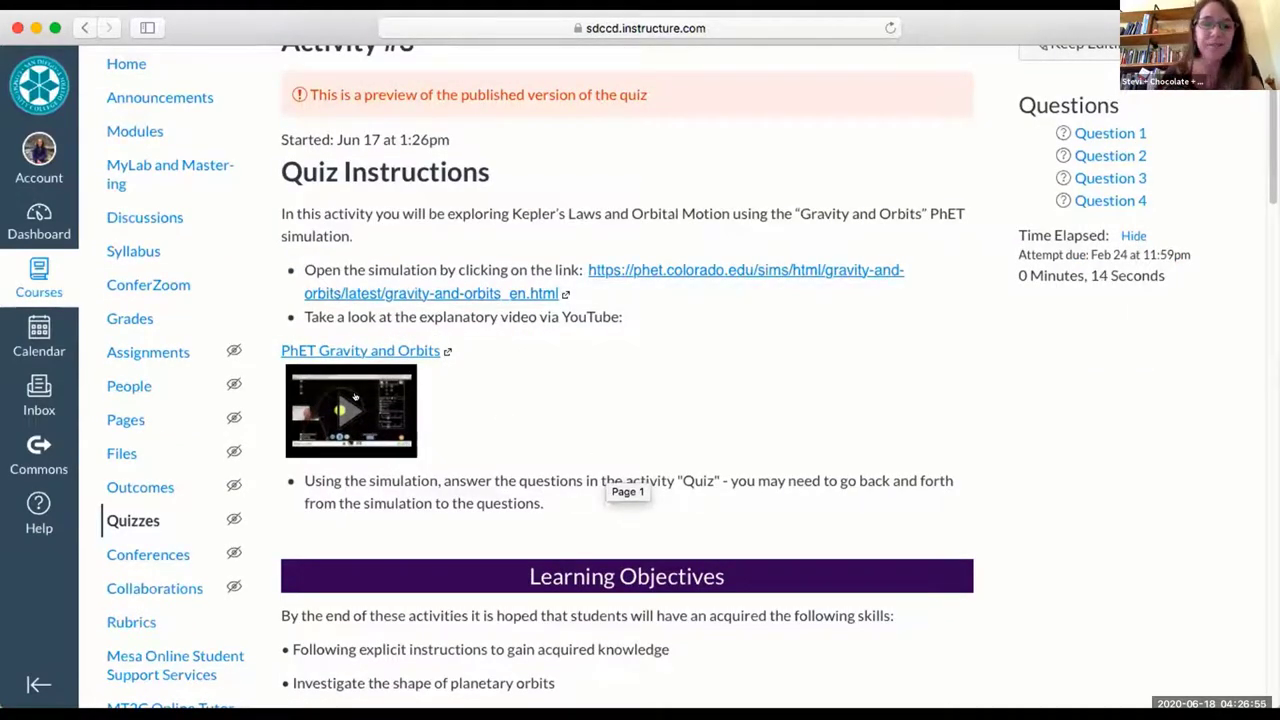
scroll(down, 3)
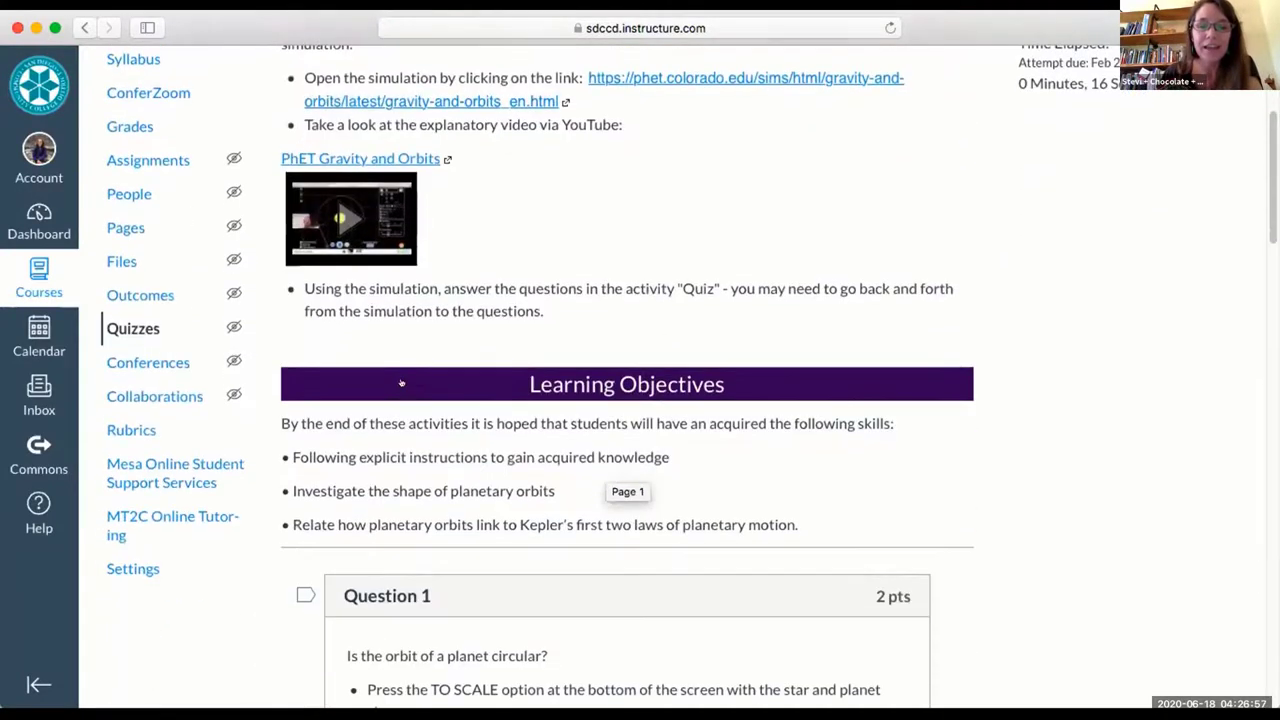
scroll(down, 3)
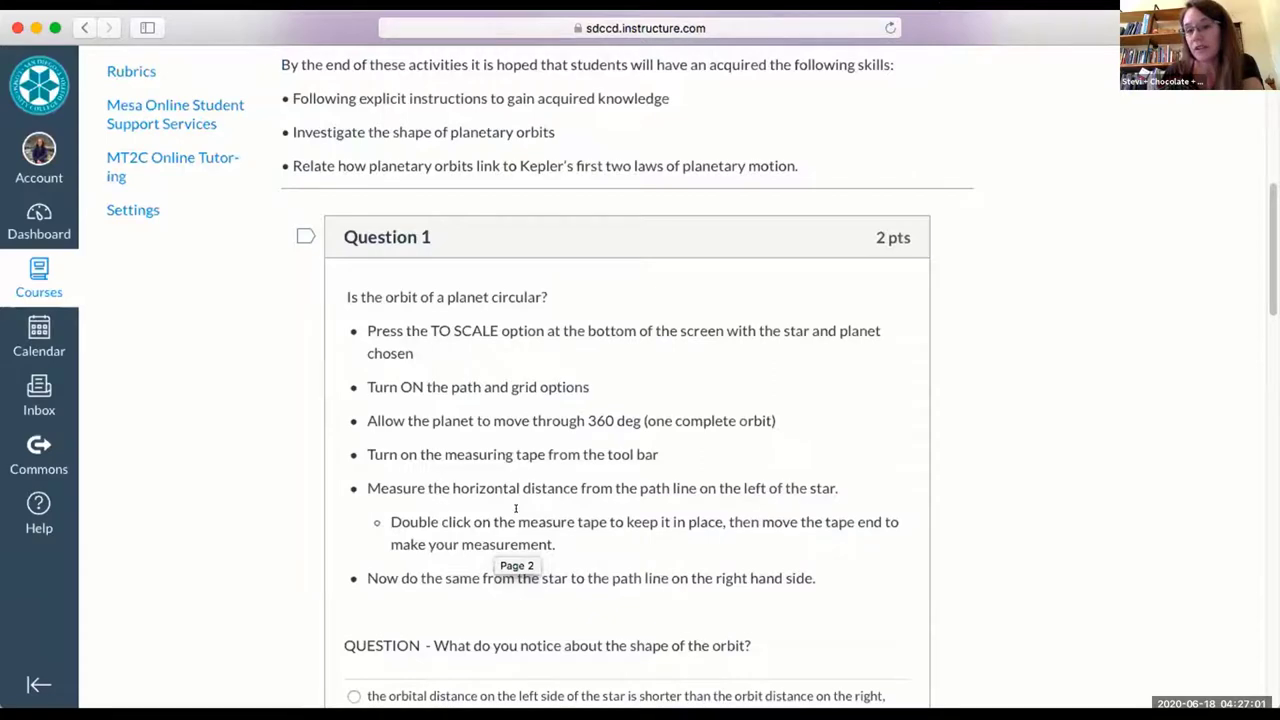
scroll(down, 3)
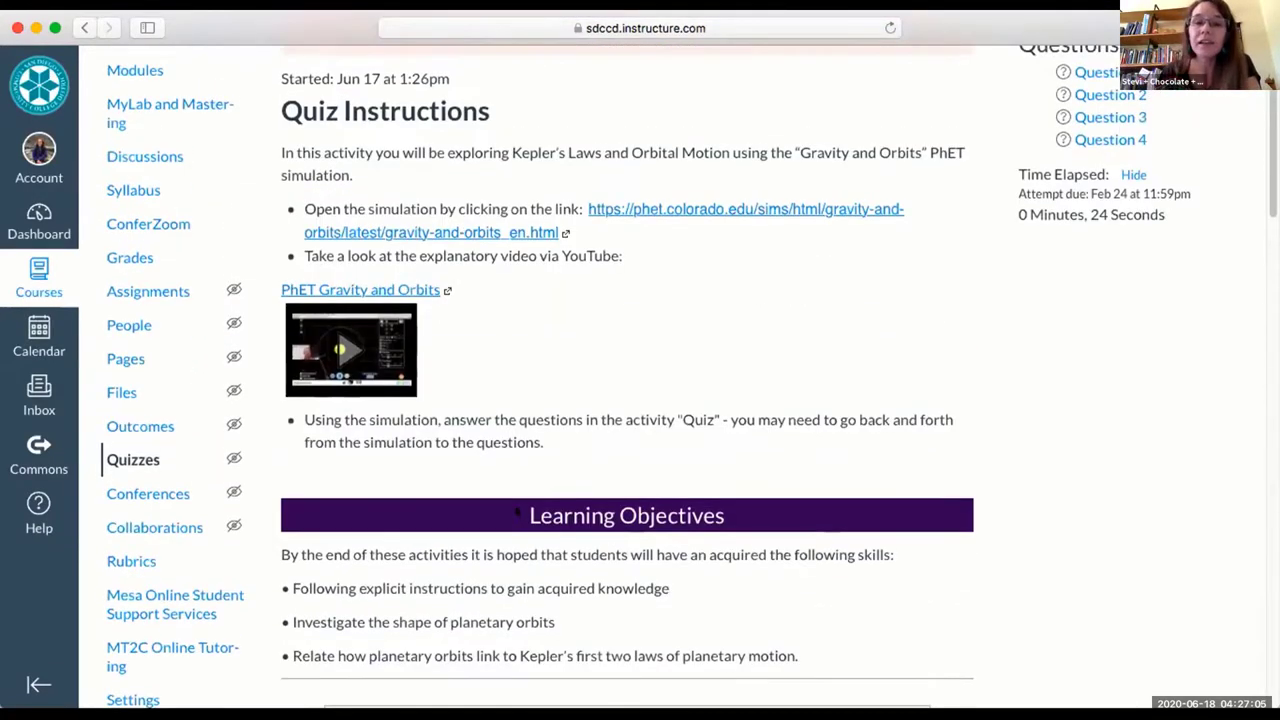
scroll(up, 3)
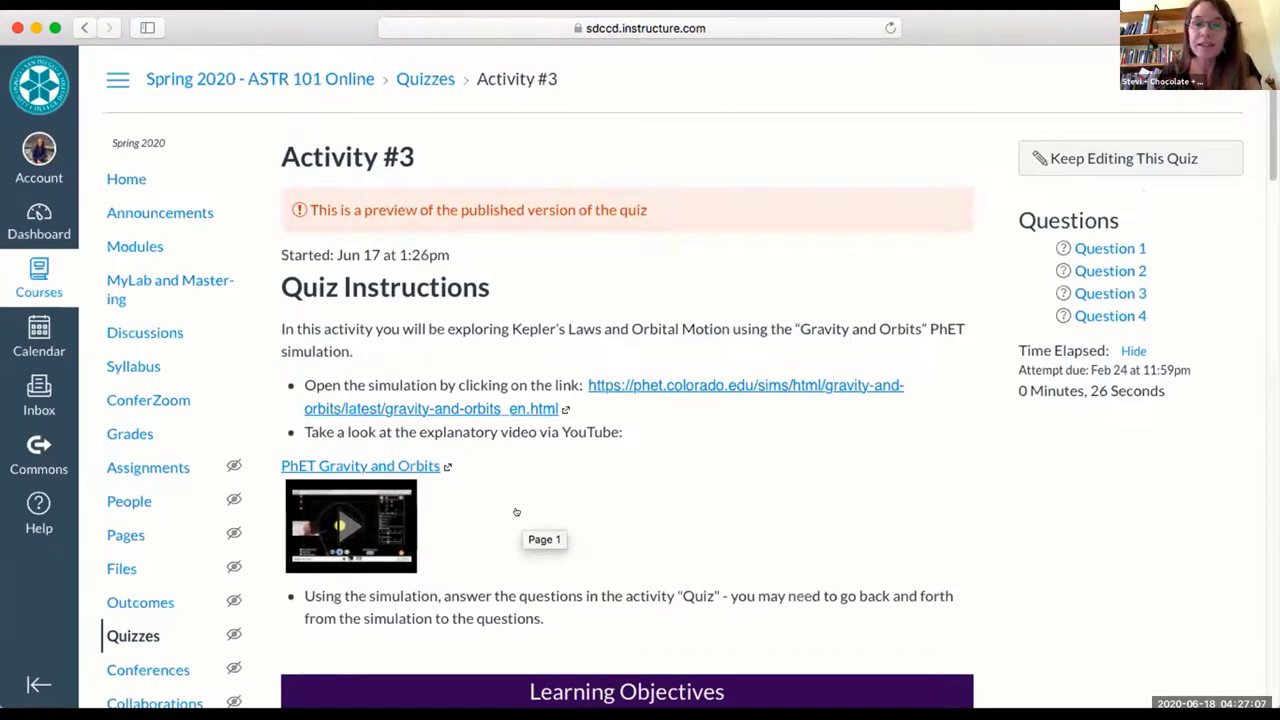
mouse_move(516, 165)
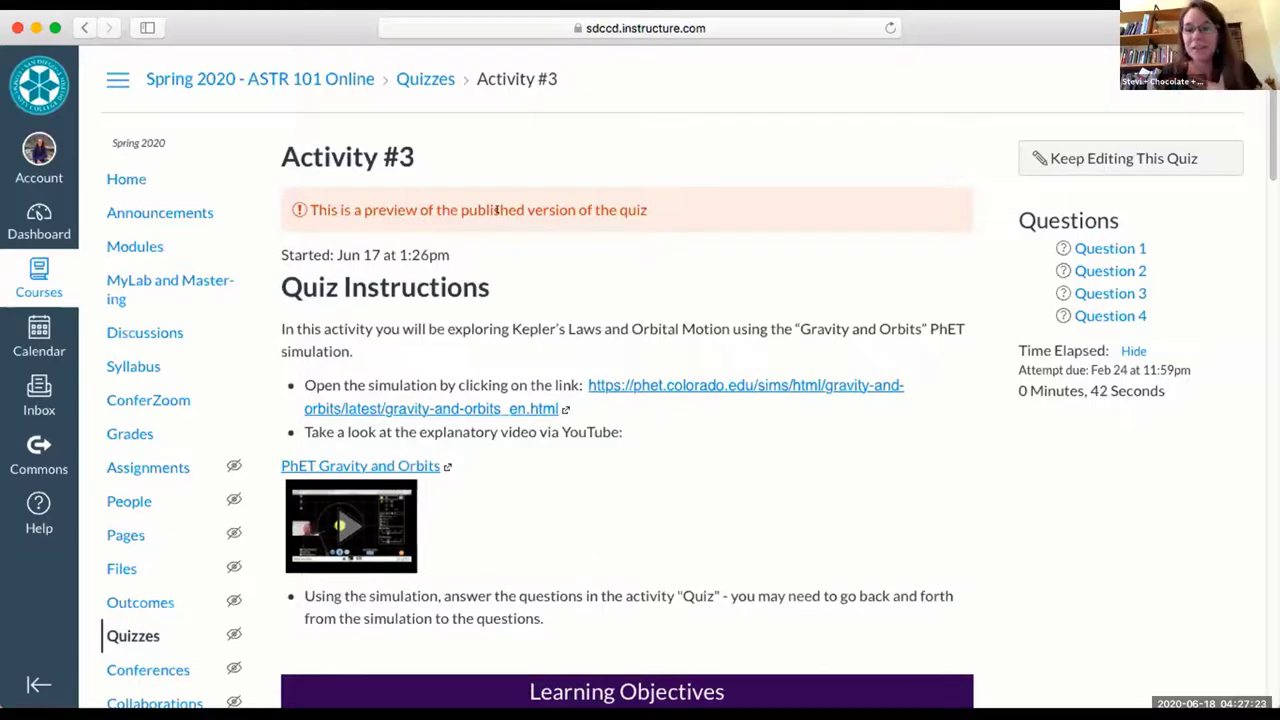
mouse_move(547, 304)
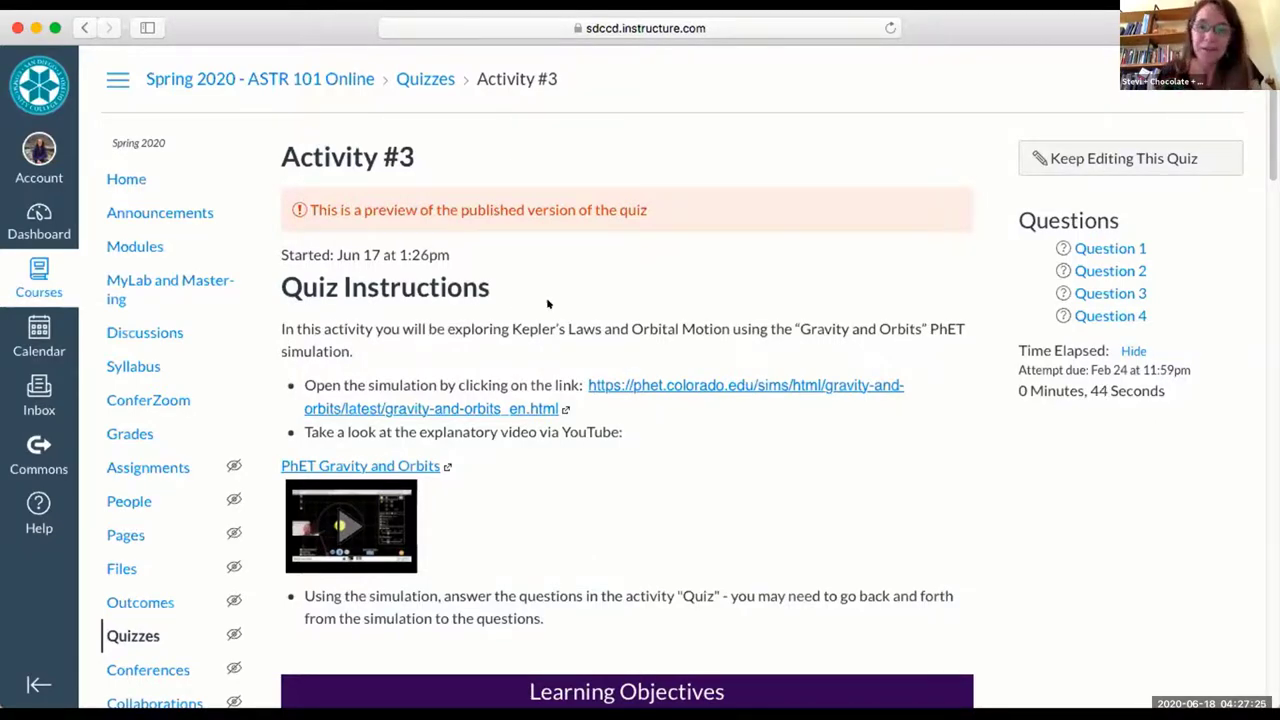
scroll(down, 3)
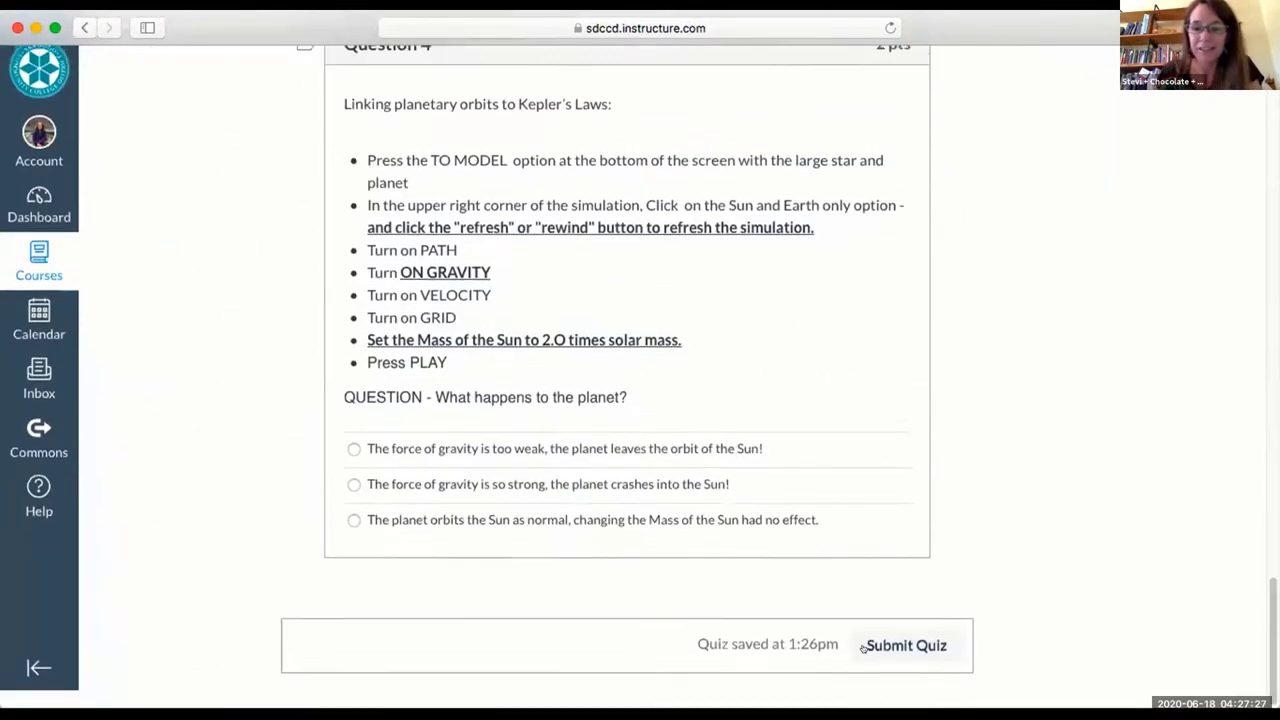
Submit the Activity #3 preview (0 of 8) and start a student preview of Quiz #3.
click(905, 645)
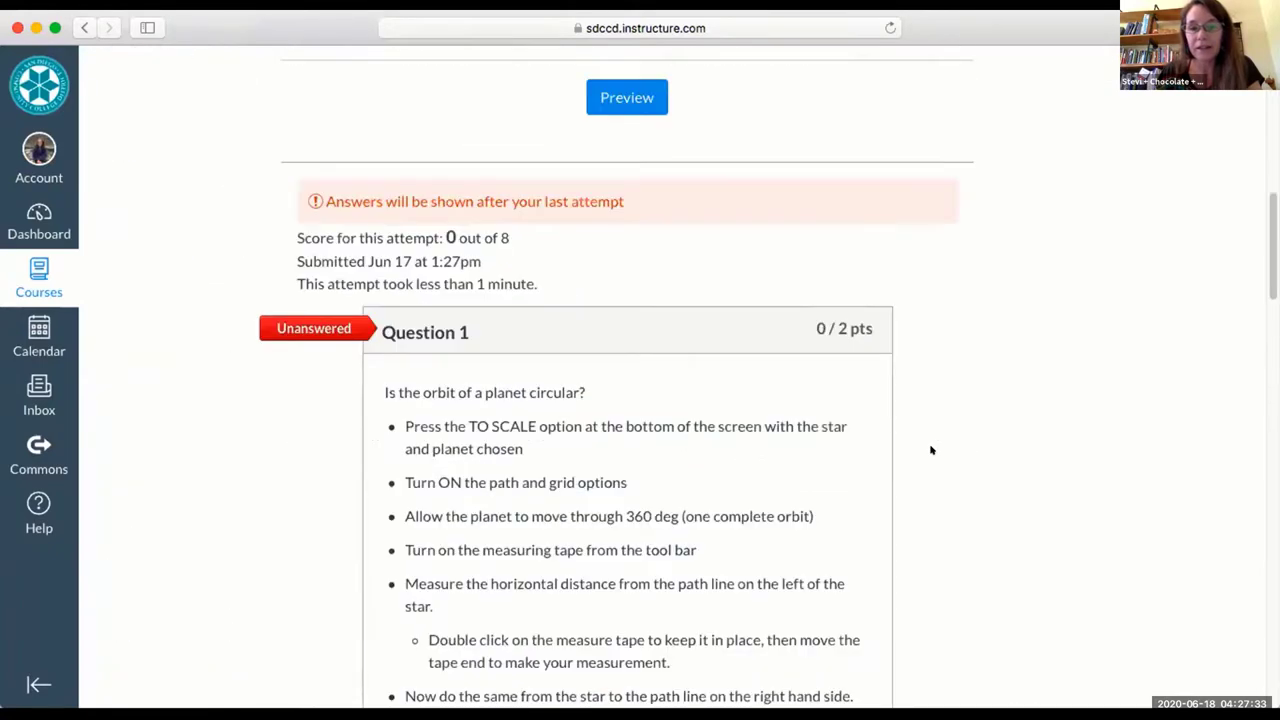
scroll(down, 3)
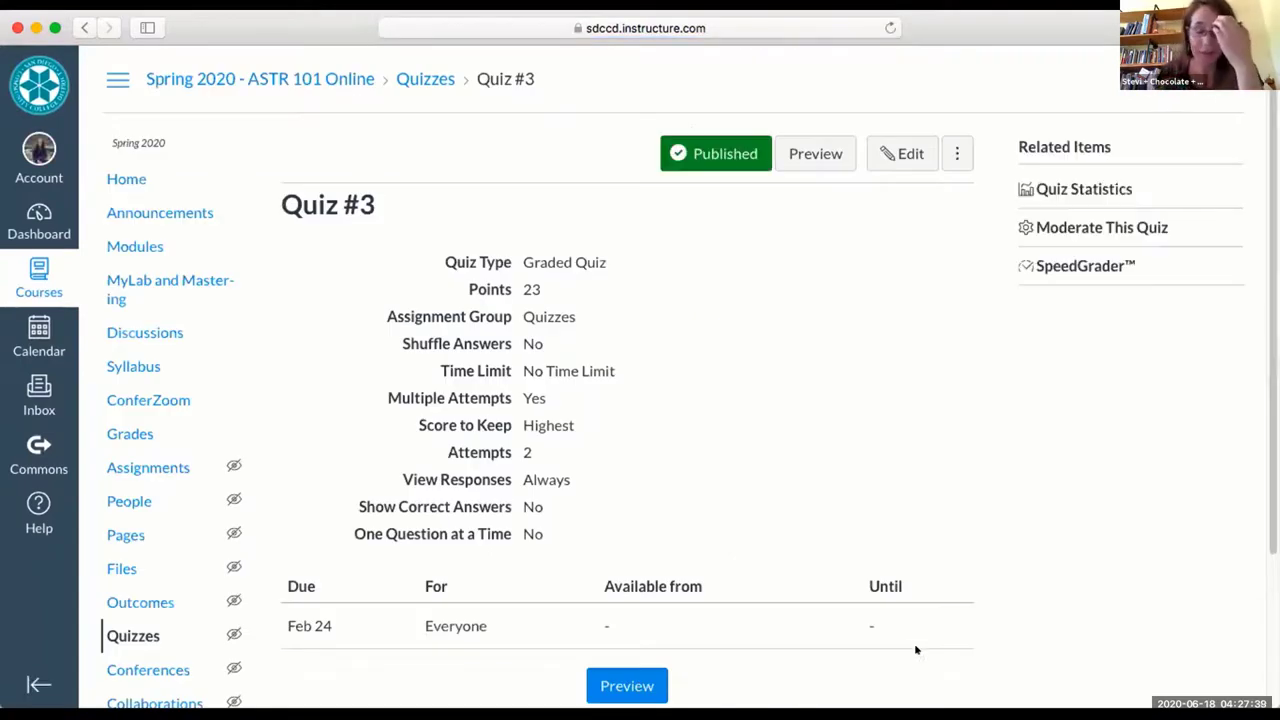
scroll(down, 3)
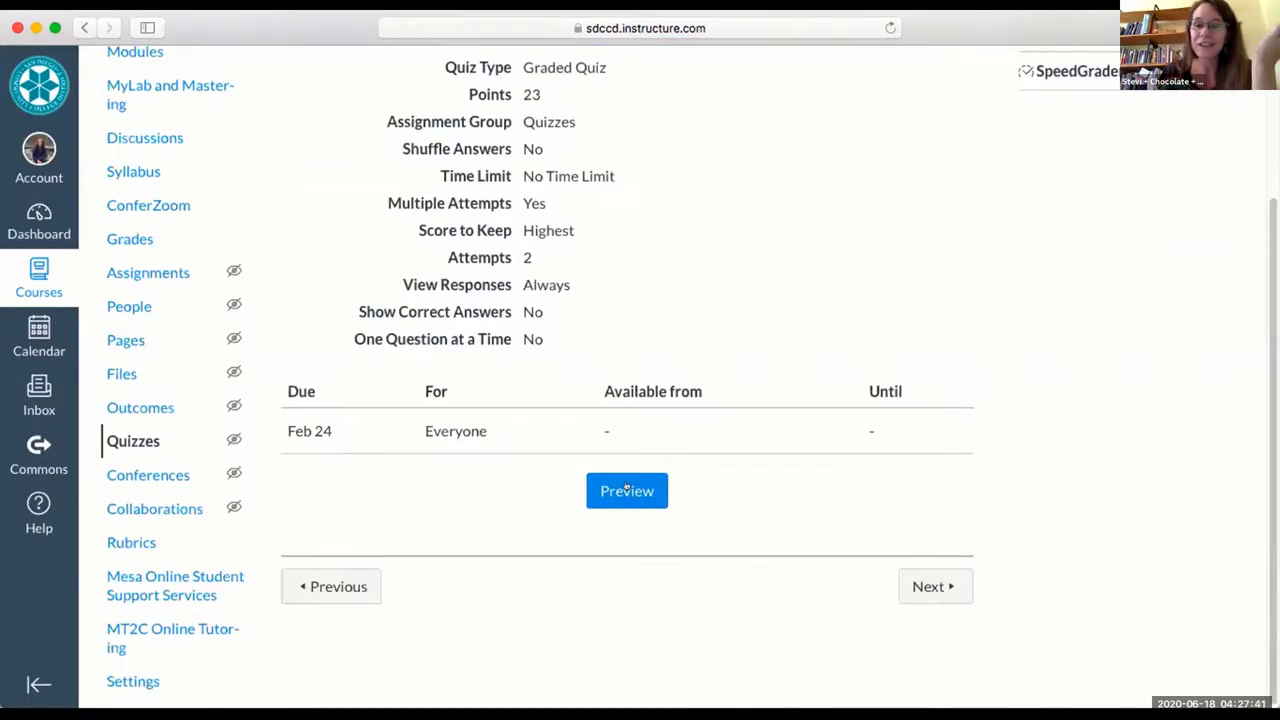
click(627, 490)
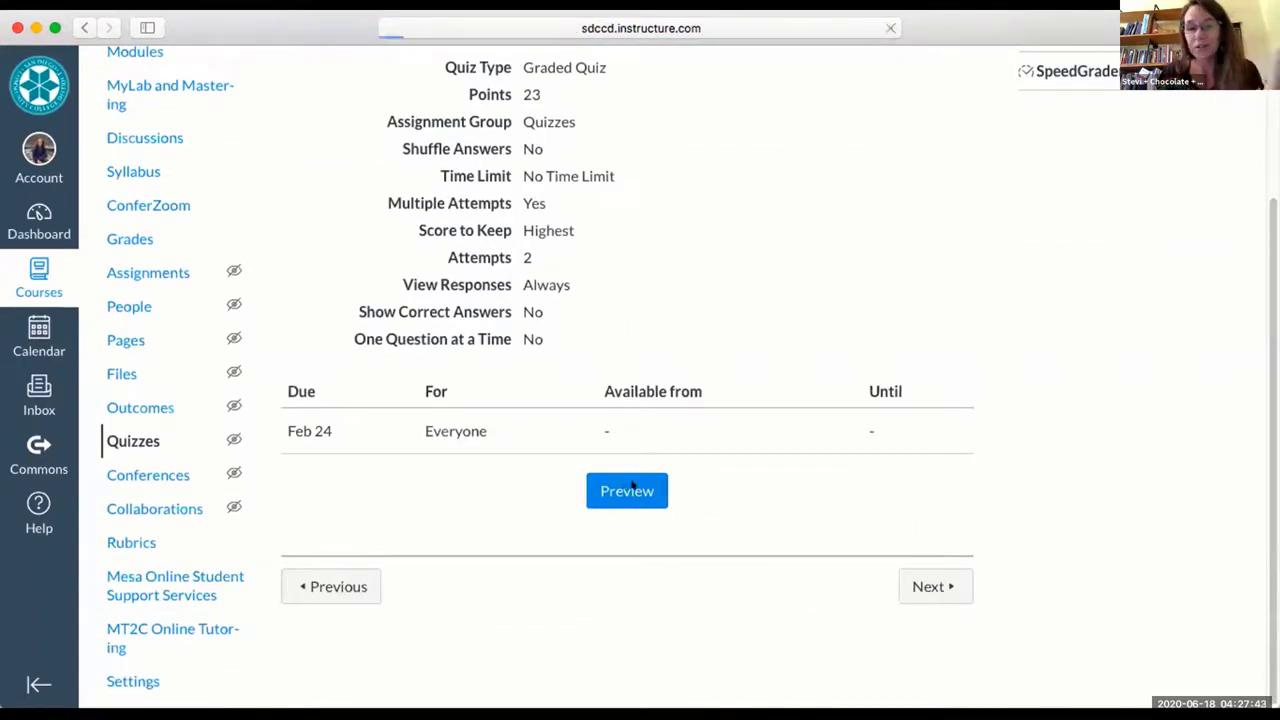
Submit the 17-question Quiz #3 preview unanswered, confirming the unanswered-questions warning.
click(627, 490)
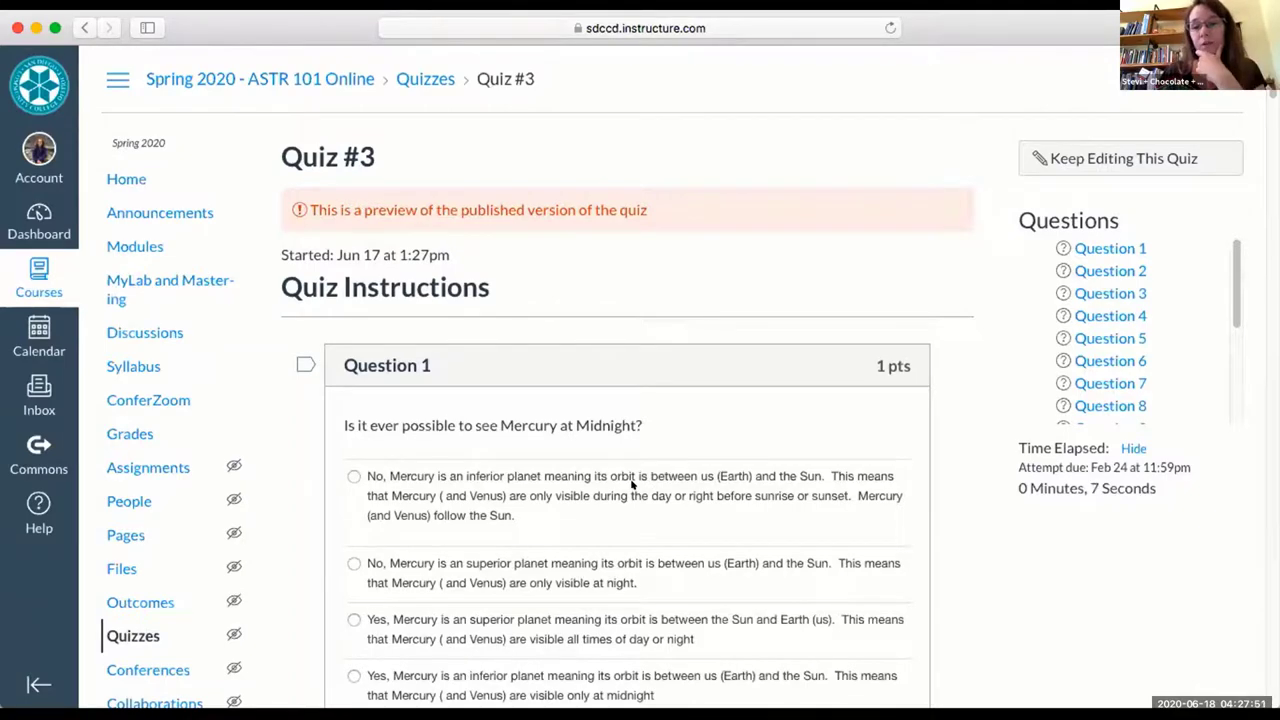
scroll(down, 3)
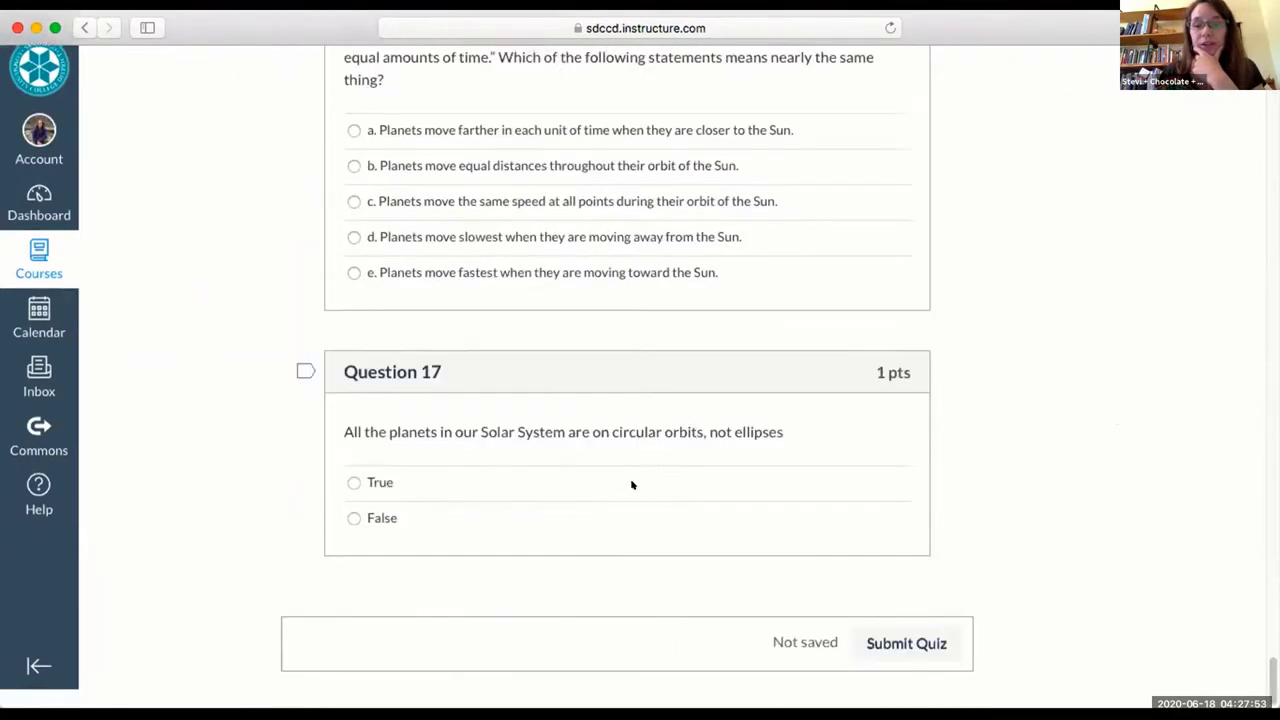
click(905, 643)
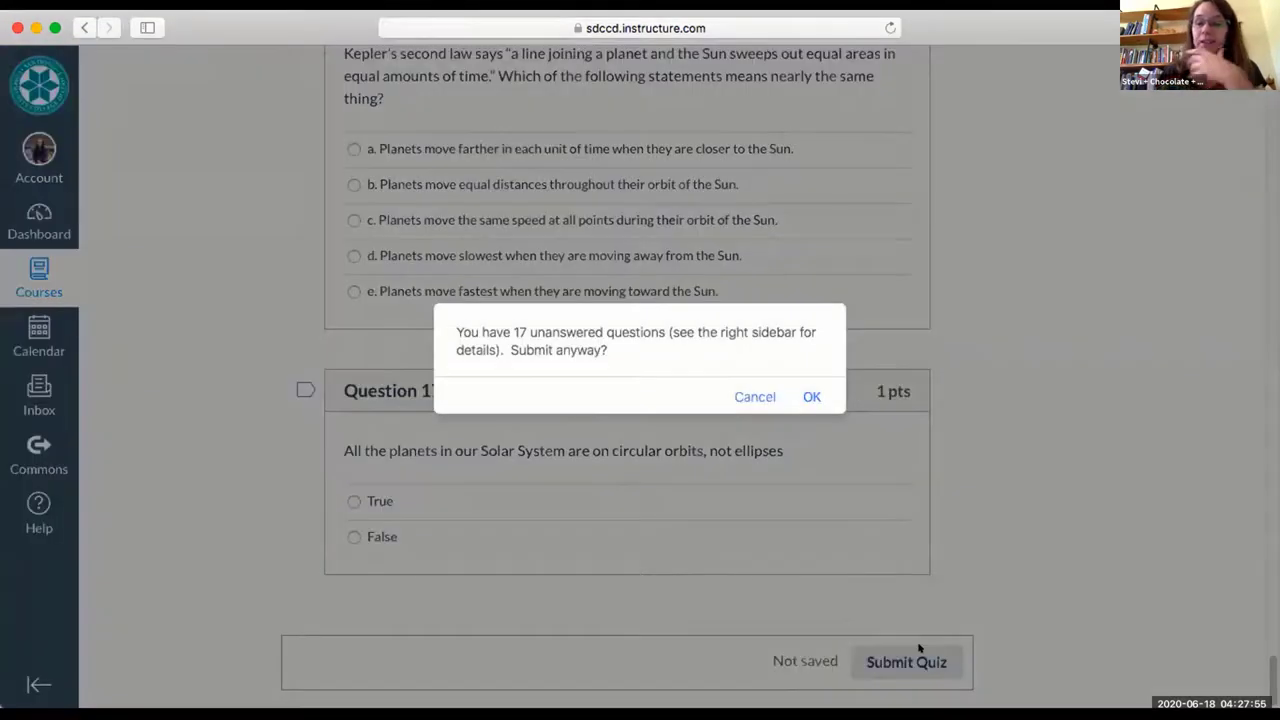
click(755, 397)
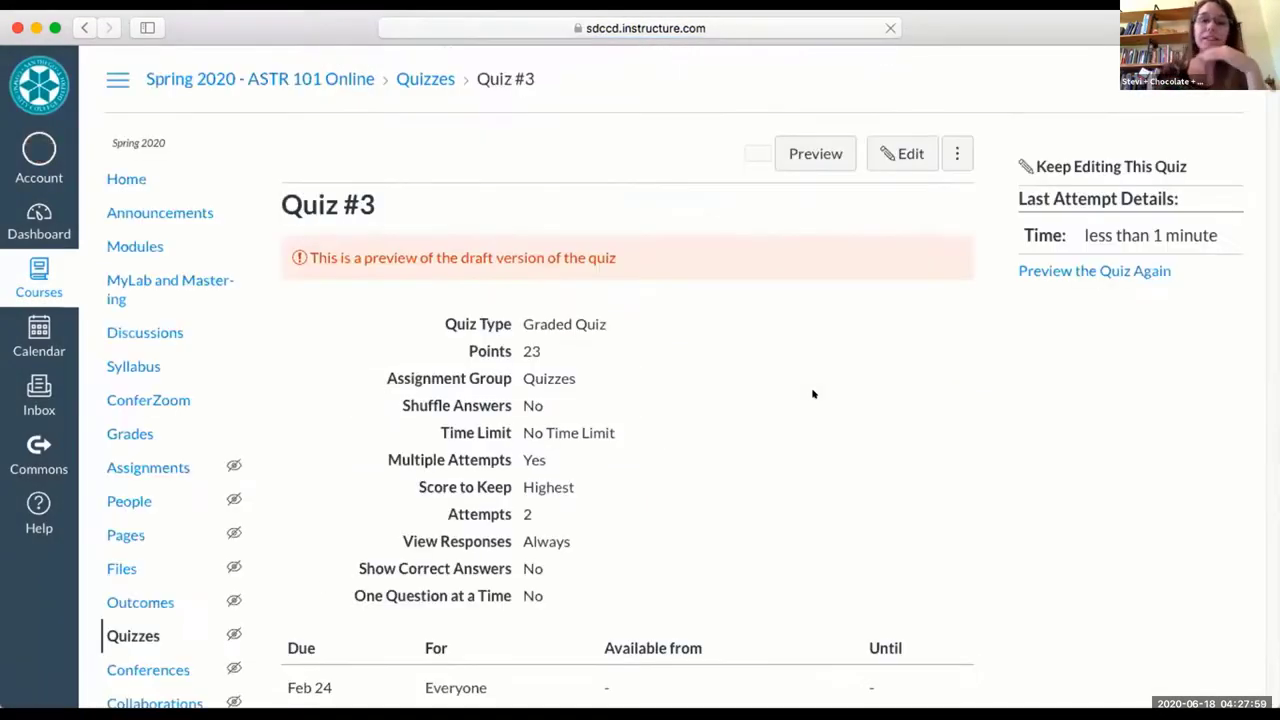
Return to the Modules page and review Module 3's items from Module Introduction through Quiz #3.
click(757, 153)
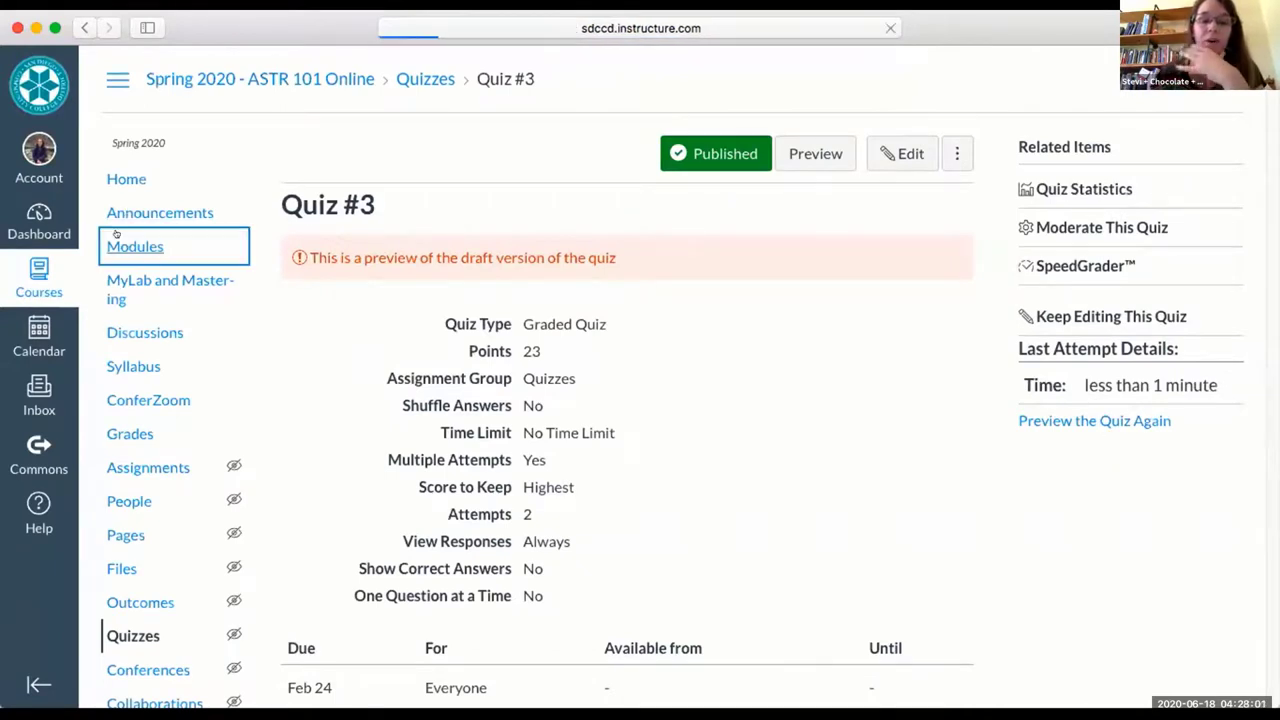
click(135, 246)
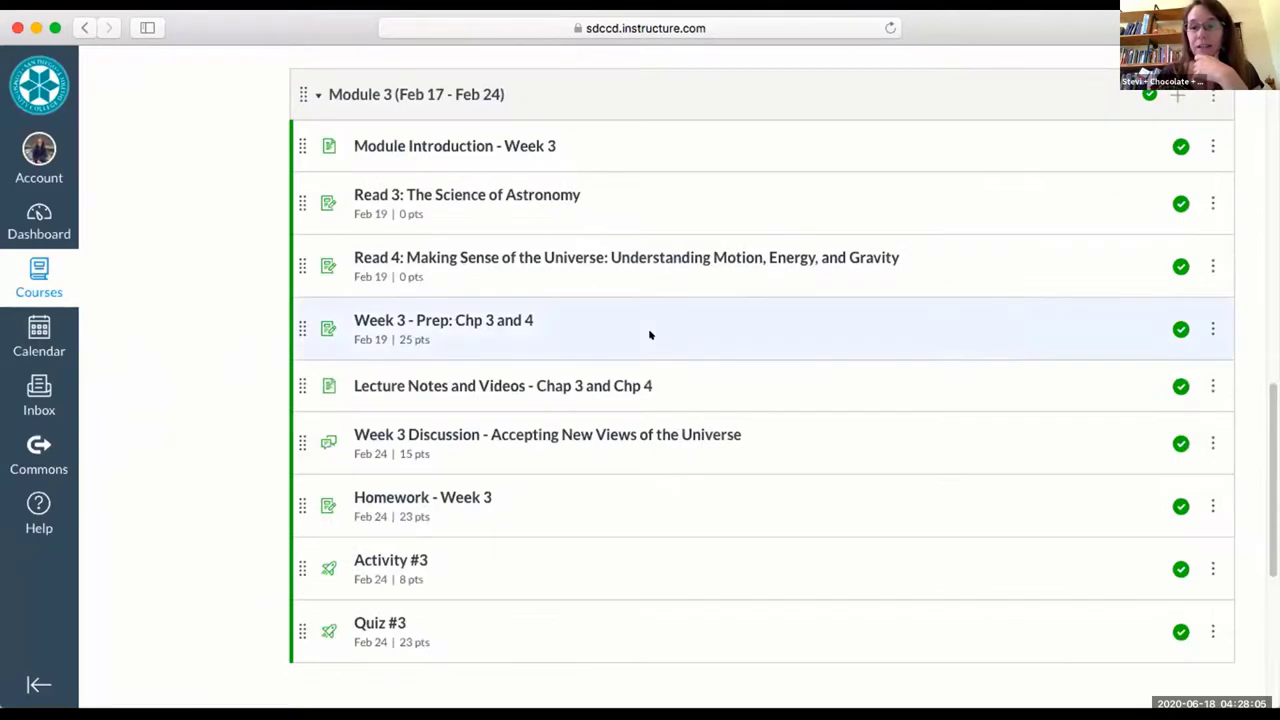
scroll(down, 3)
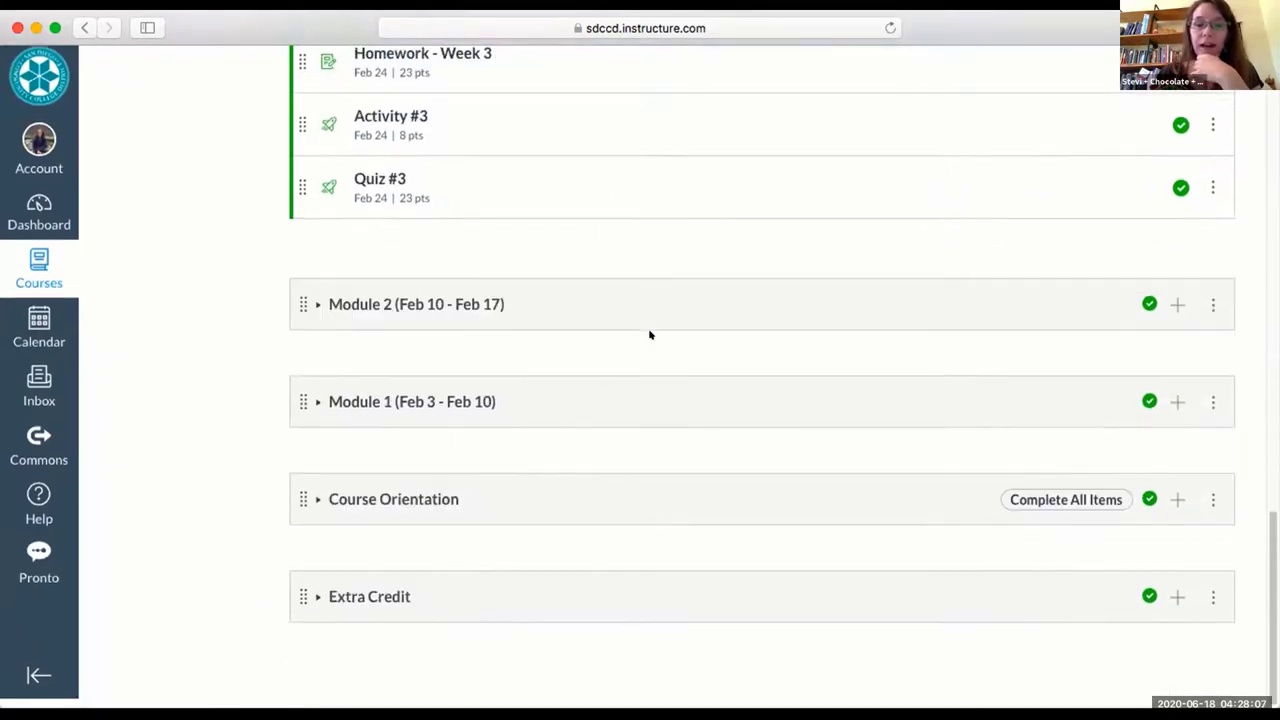
scroll(up, 3)
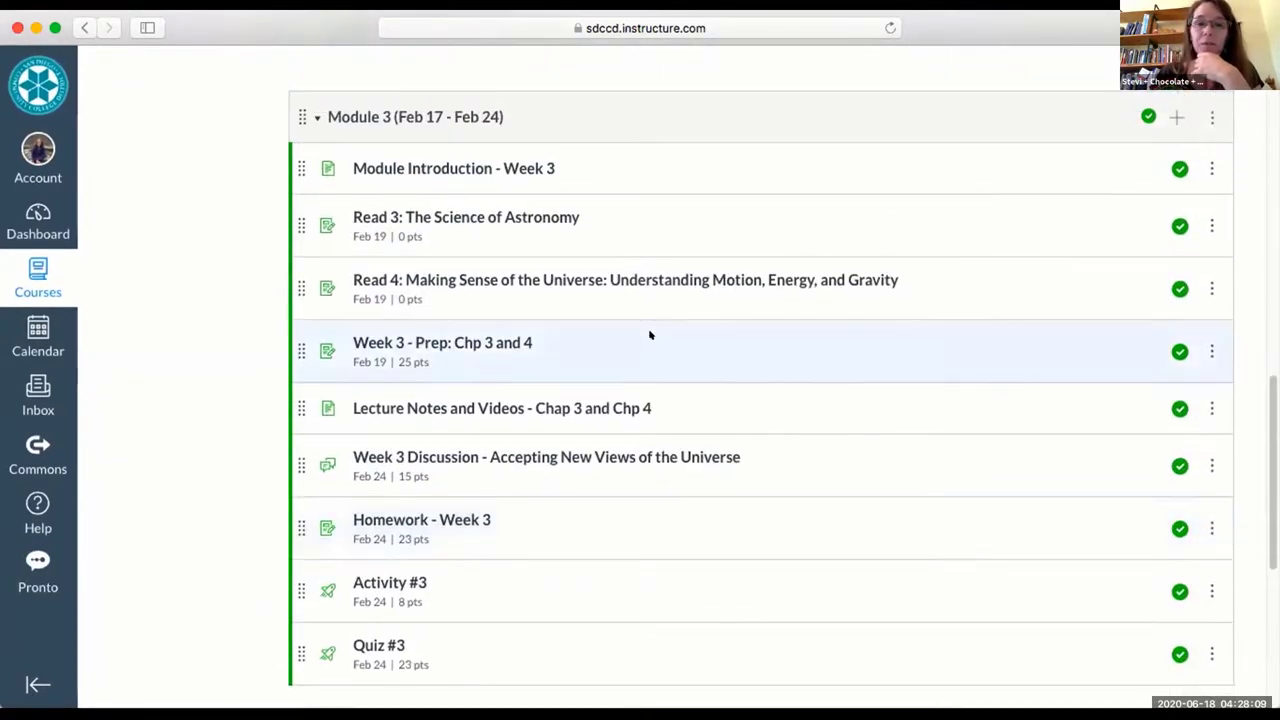
scroll(up, 3)
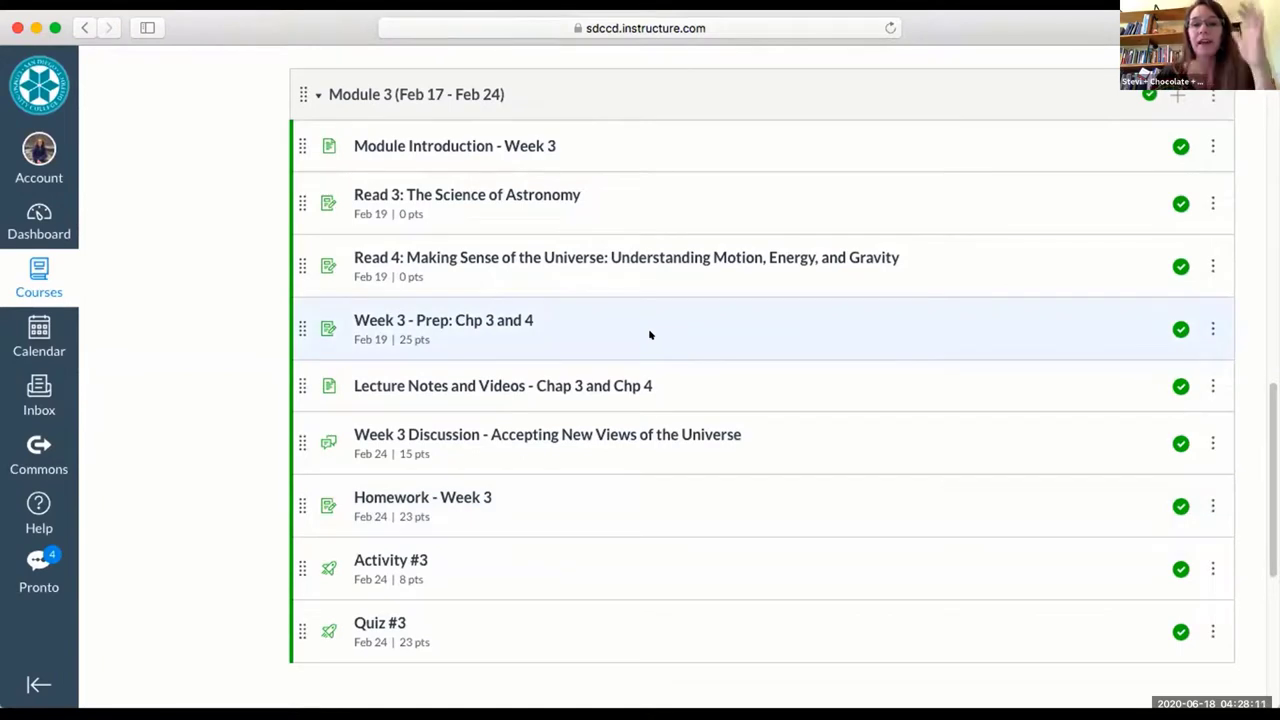